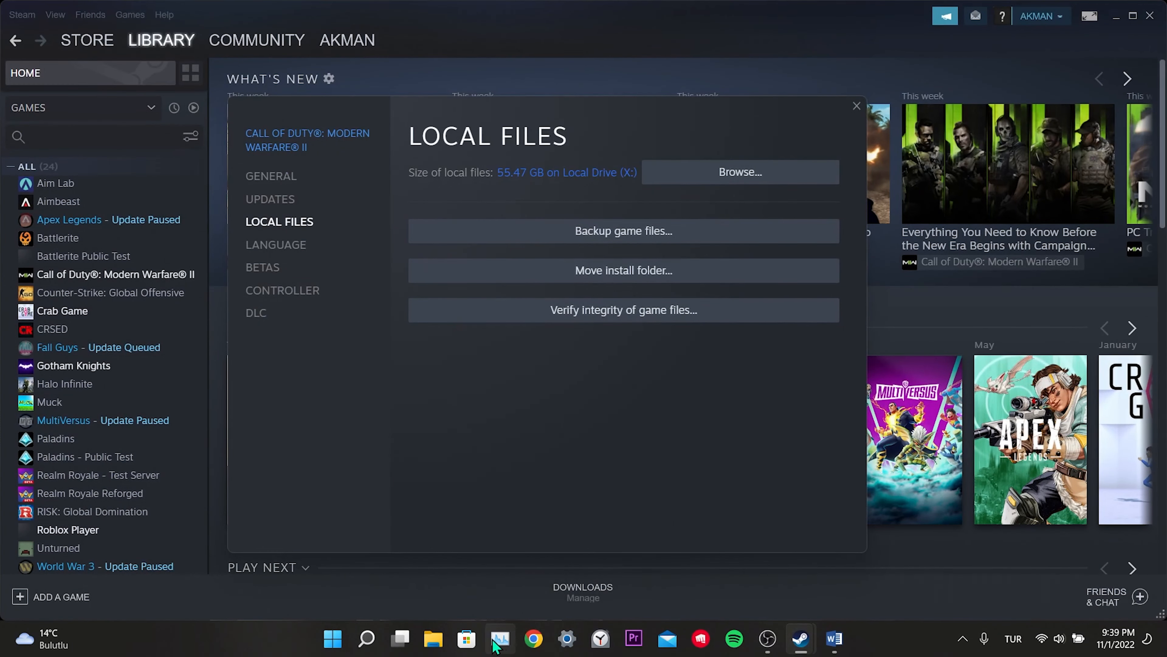
End the Steam processes in Task Manager and close it, leaving the desktop
{"action": "left_click", "coordinate": [501, 640]}
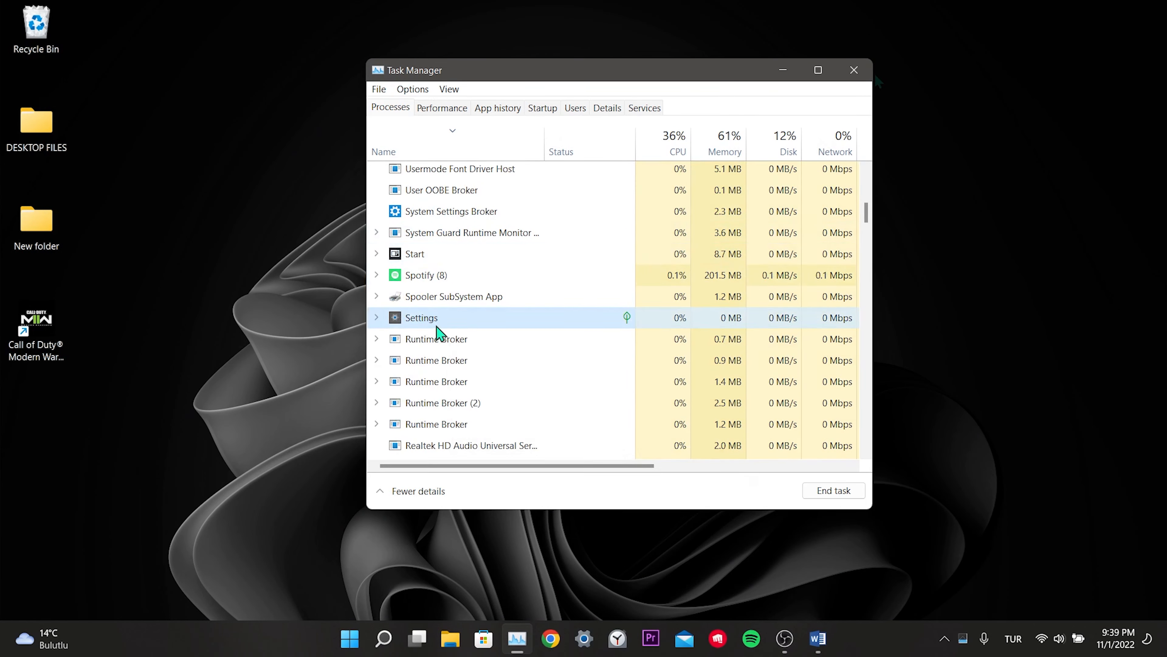
{"action": "left_click", "coordinate": [853, 71]}
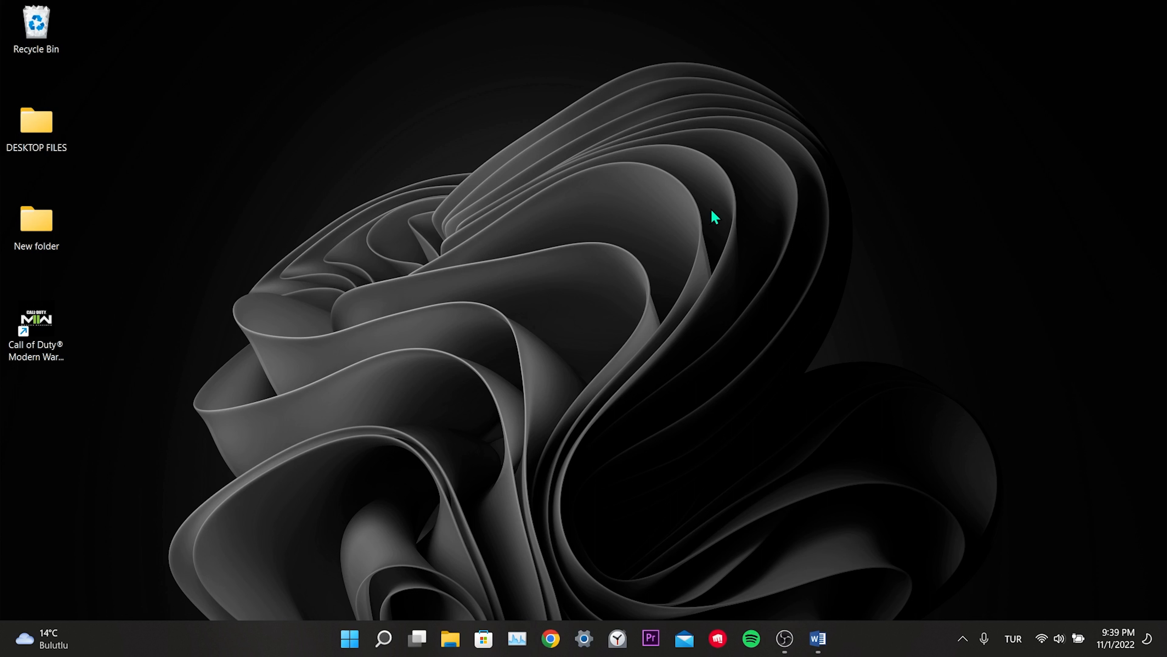
{"action": "mouse_move", "coordinate": [623, 215]}
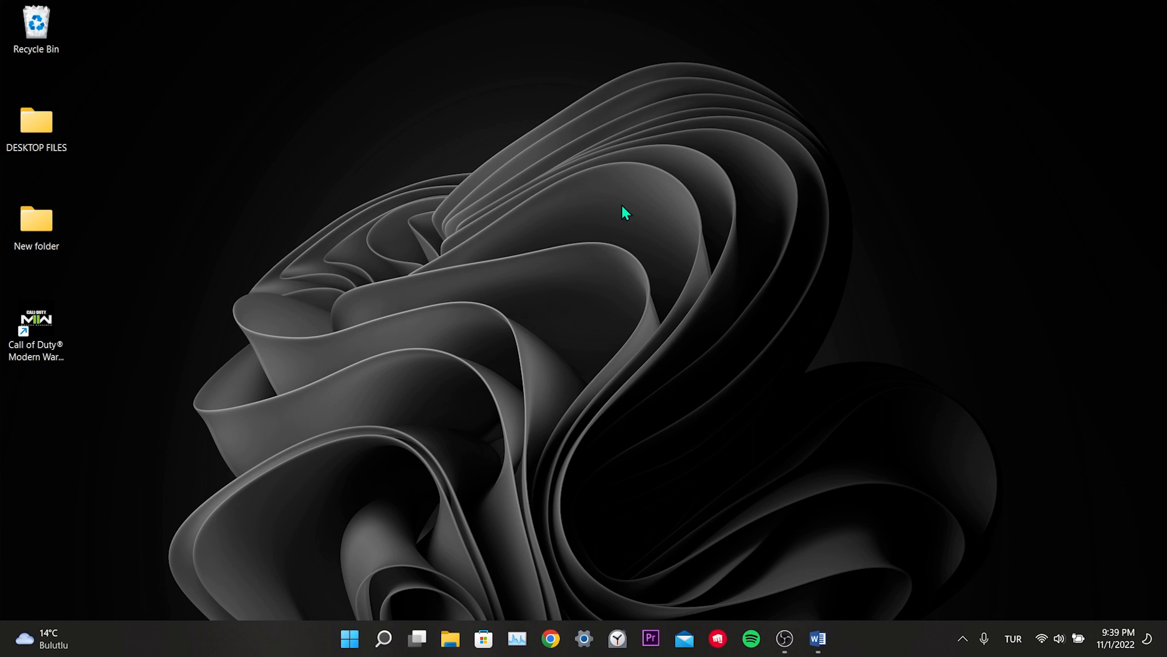
{"action": "mouse_move", "coordinate": [605, 252]}
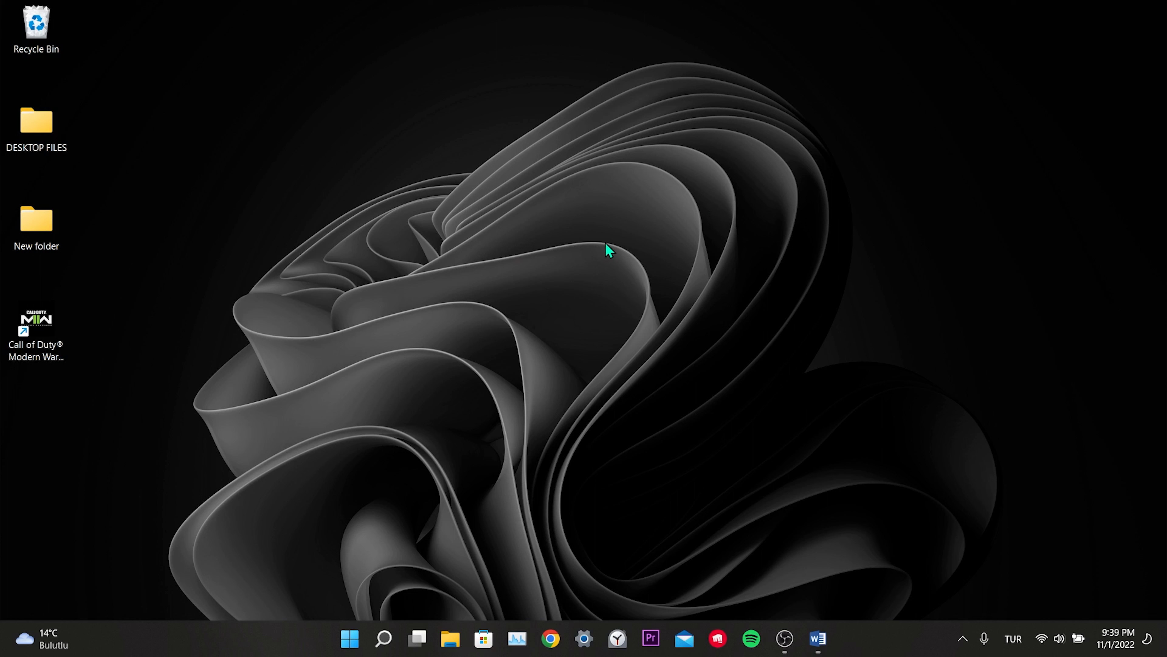
{"action": "mouse_move", "coordinate": [463, 556]}
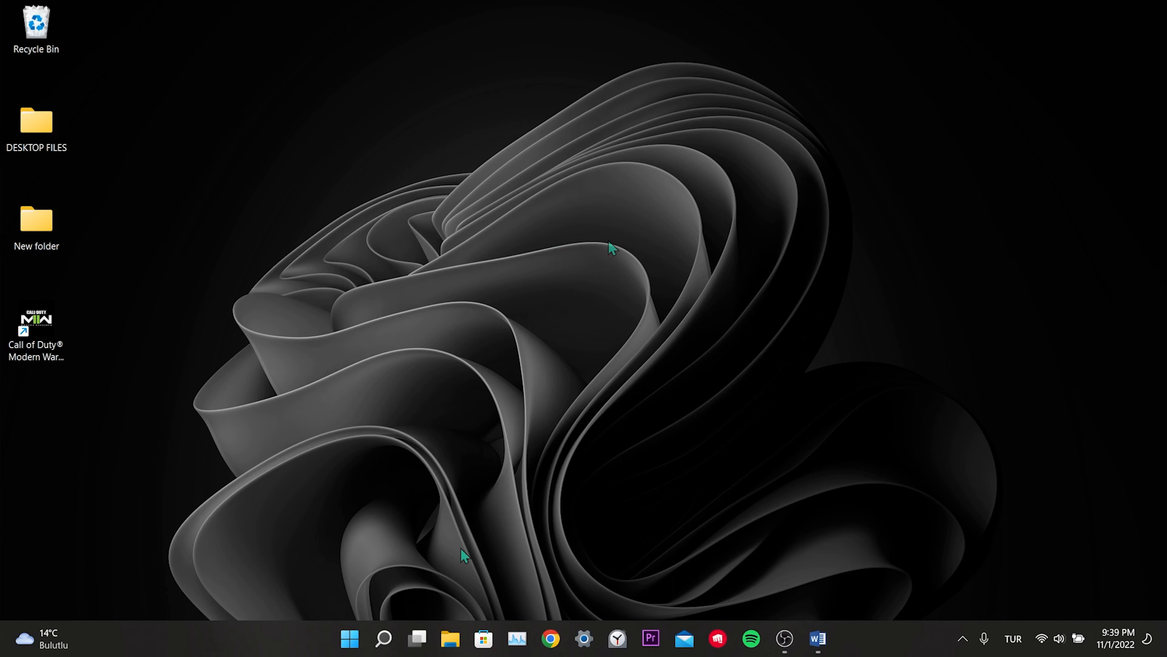
Turn Windows Defender Firewall off for both private and public networks
{"action": "type", "text": "windows Defender Firewall with Advanced Security"}
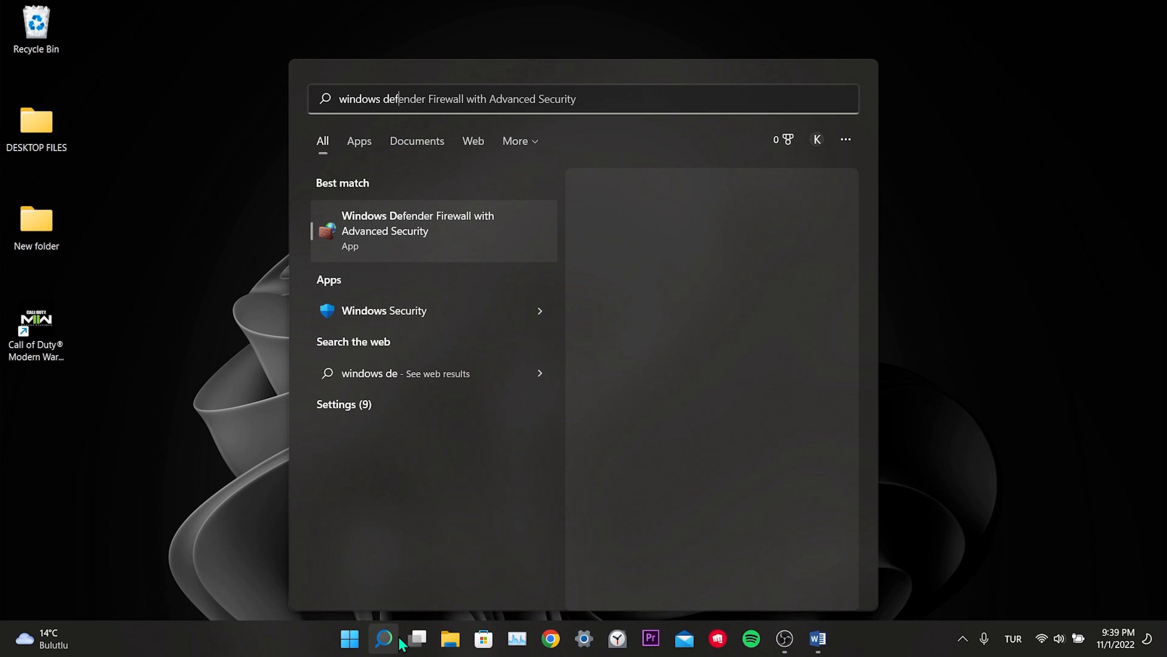
{"action": "left_click", "coordinate": [419, 231]}
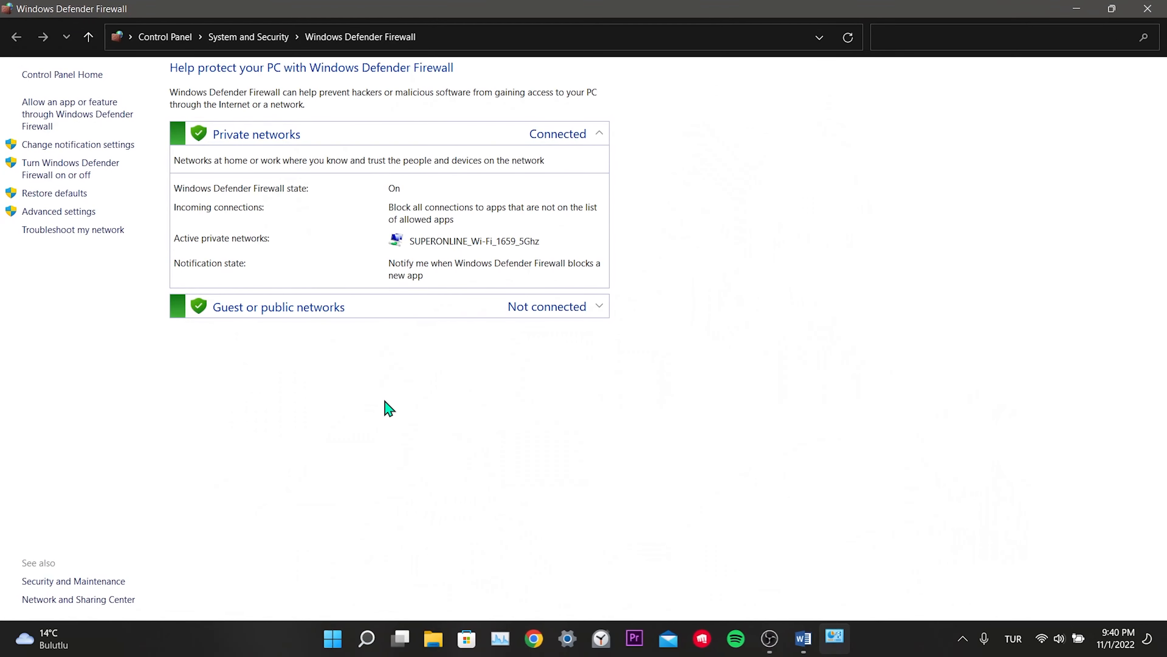
{"action": "mouse_move", "coordinate": [54, 164]}
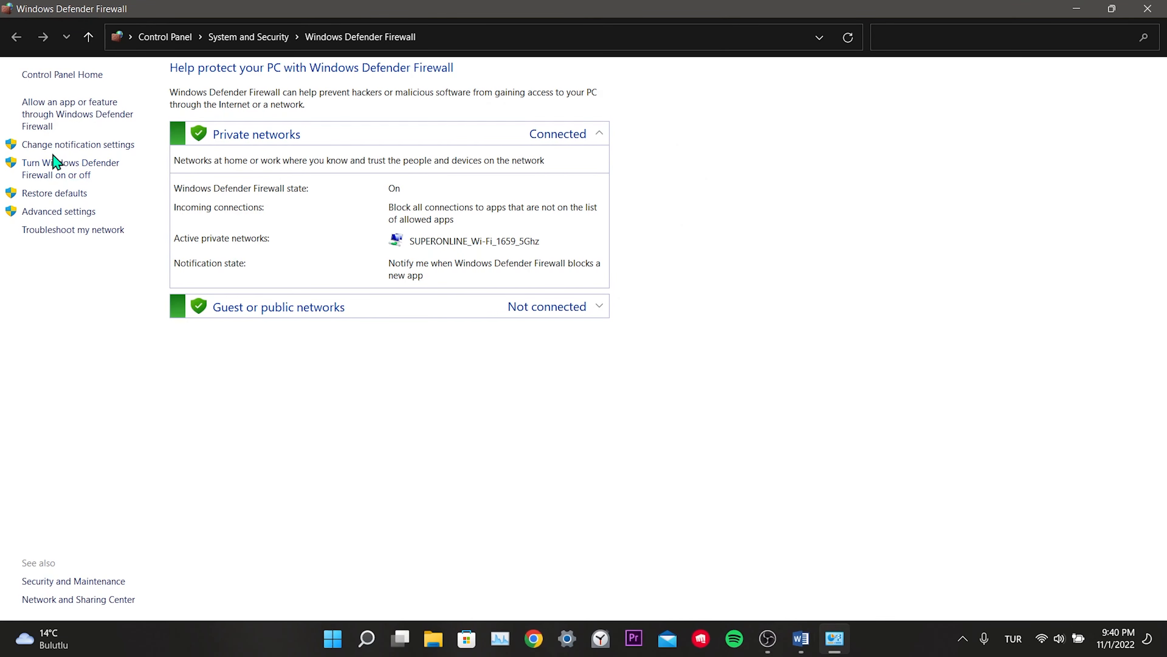
{"action": "left_click", "coordinate": [55, 168]}
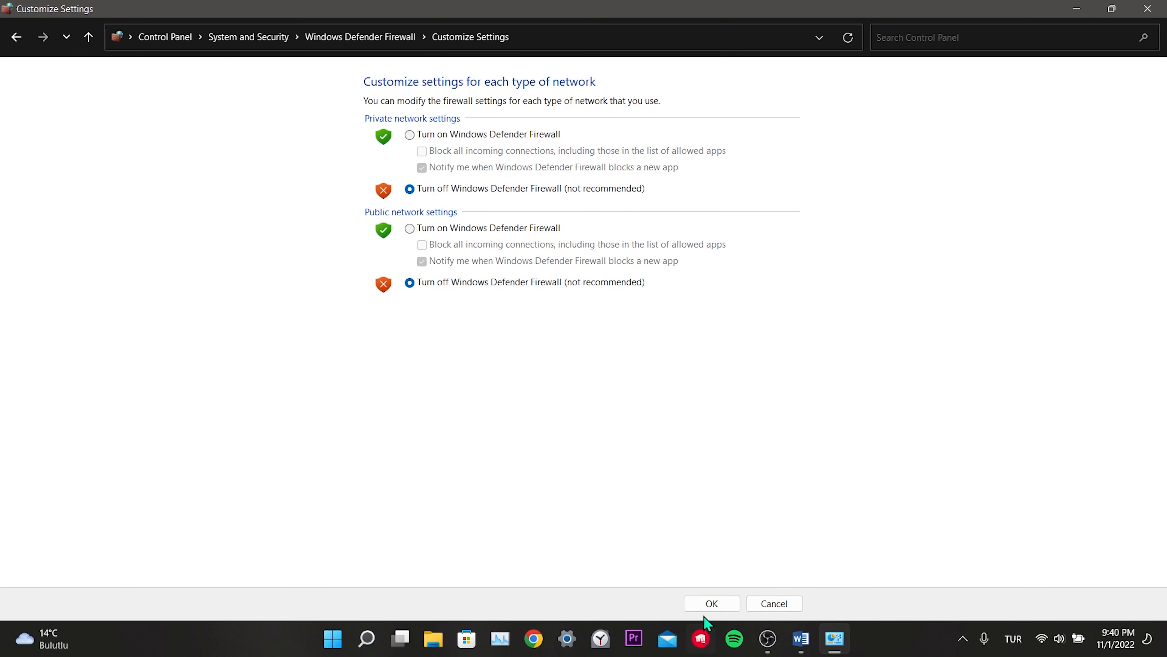
{"action": "left_click", "coordinate": [712, 604]}
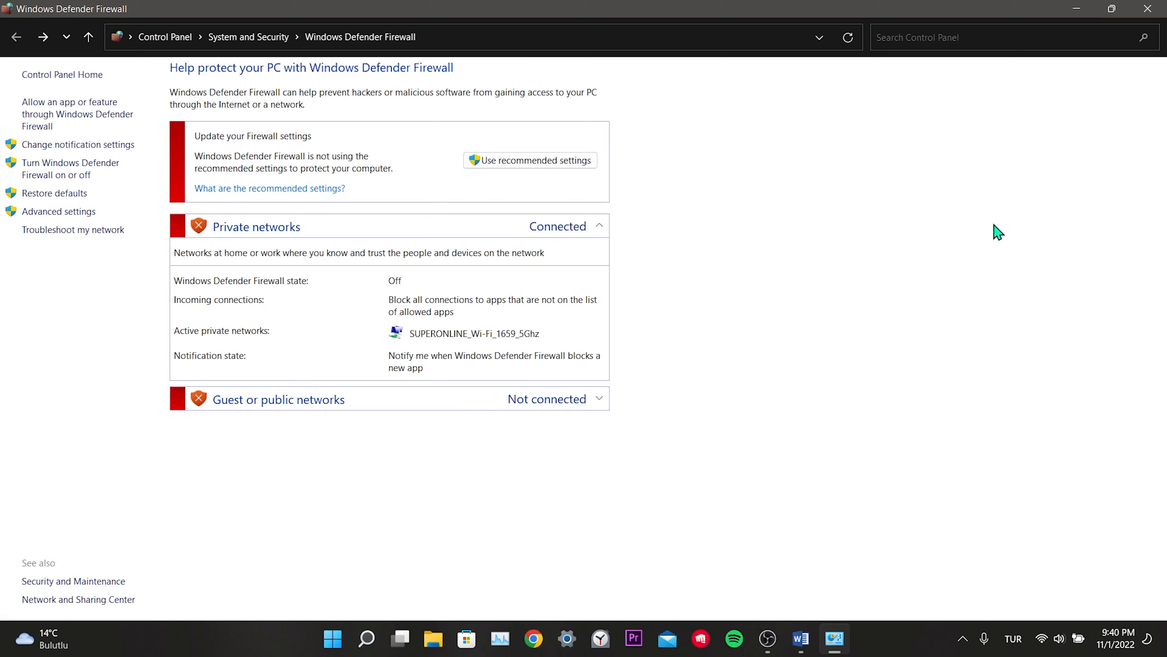
{"action": "left_click", "coordinate": [366, 637]}
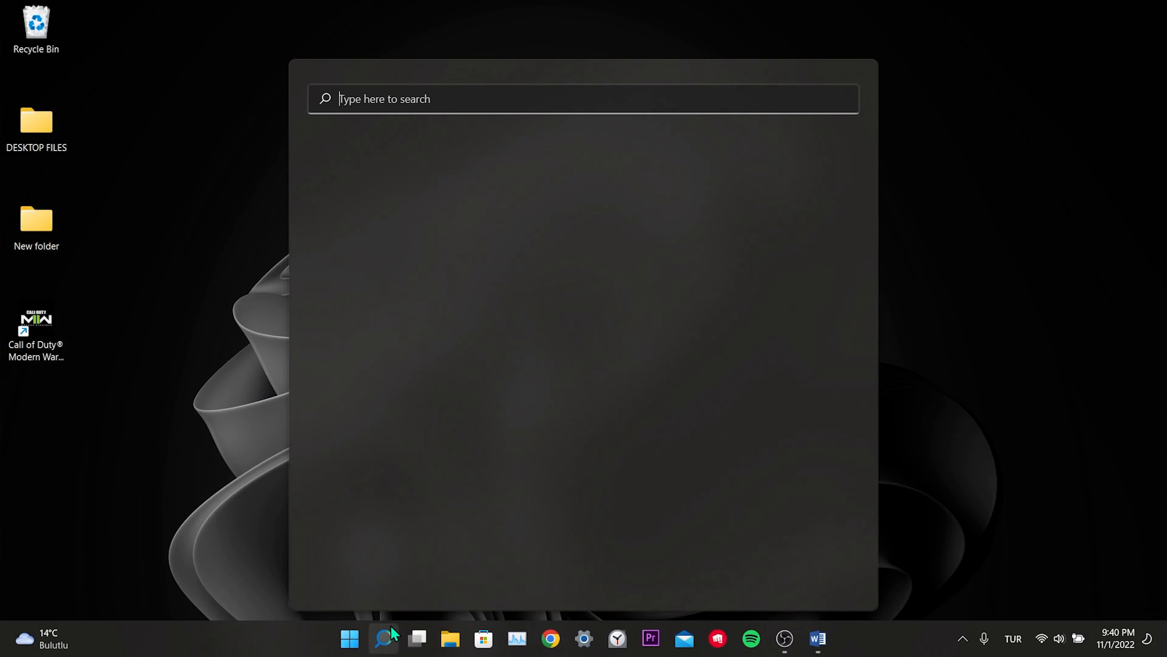
Toggle Real-time protection off under Virus & threat protection settings
{"action": "type", "text": "windows security"}
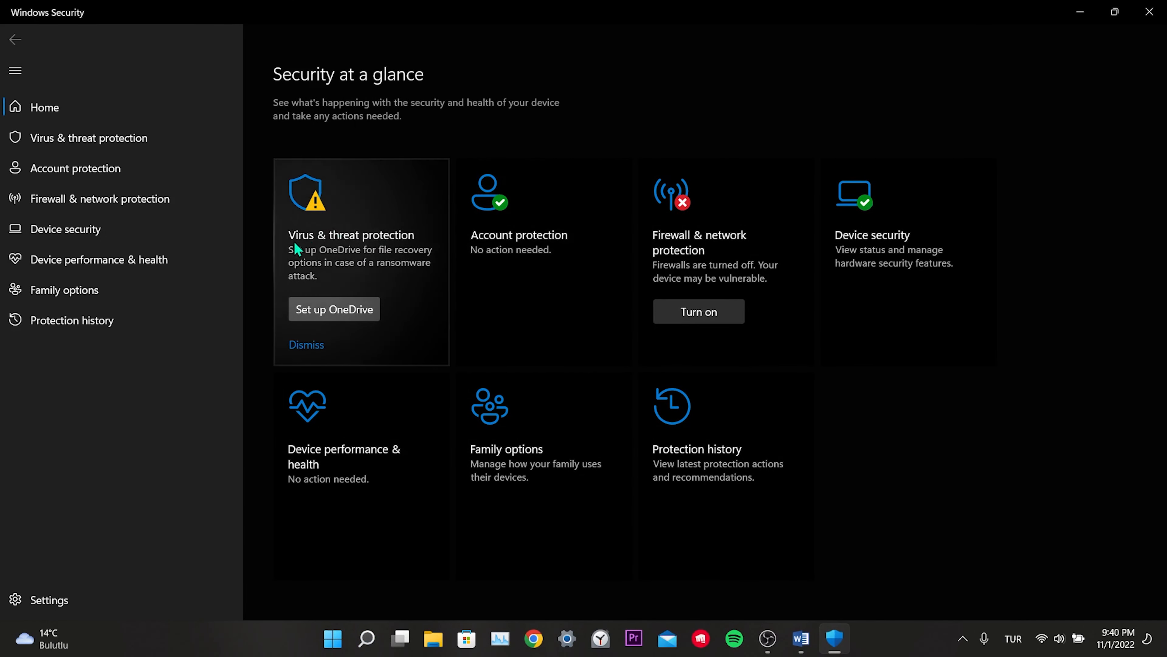
{"action": "left_click", "coordinate": [352, 235]}
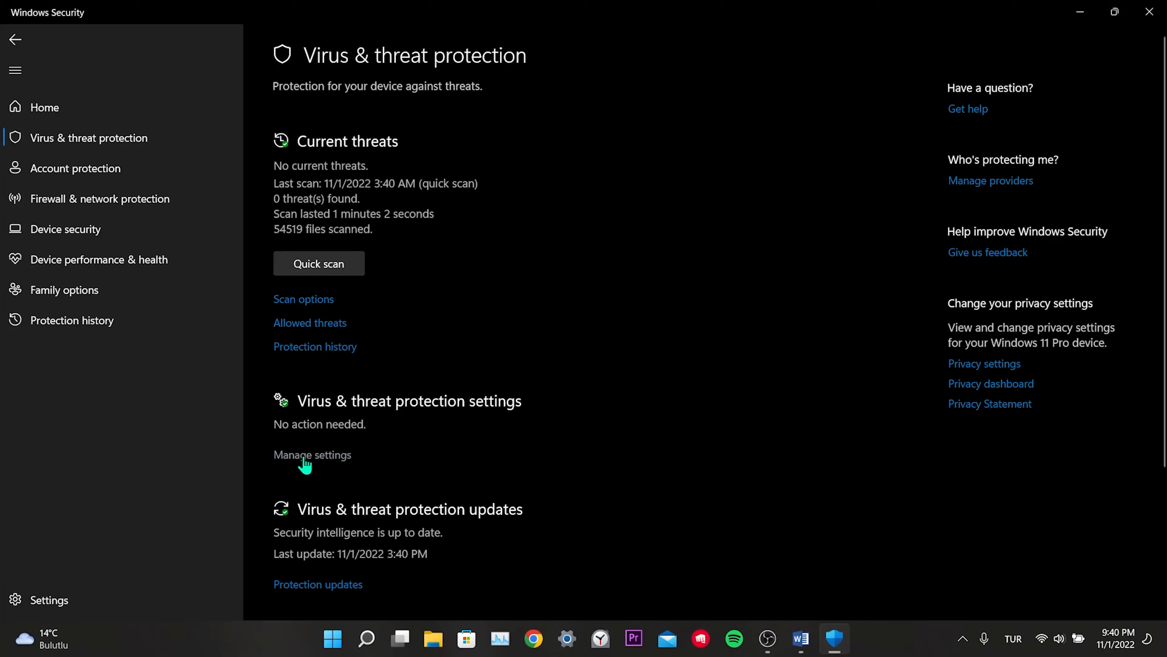
{"action": "mouse_move", "coordinate": [411, 418]}
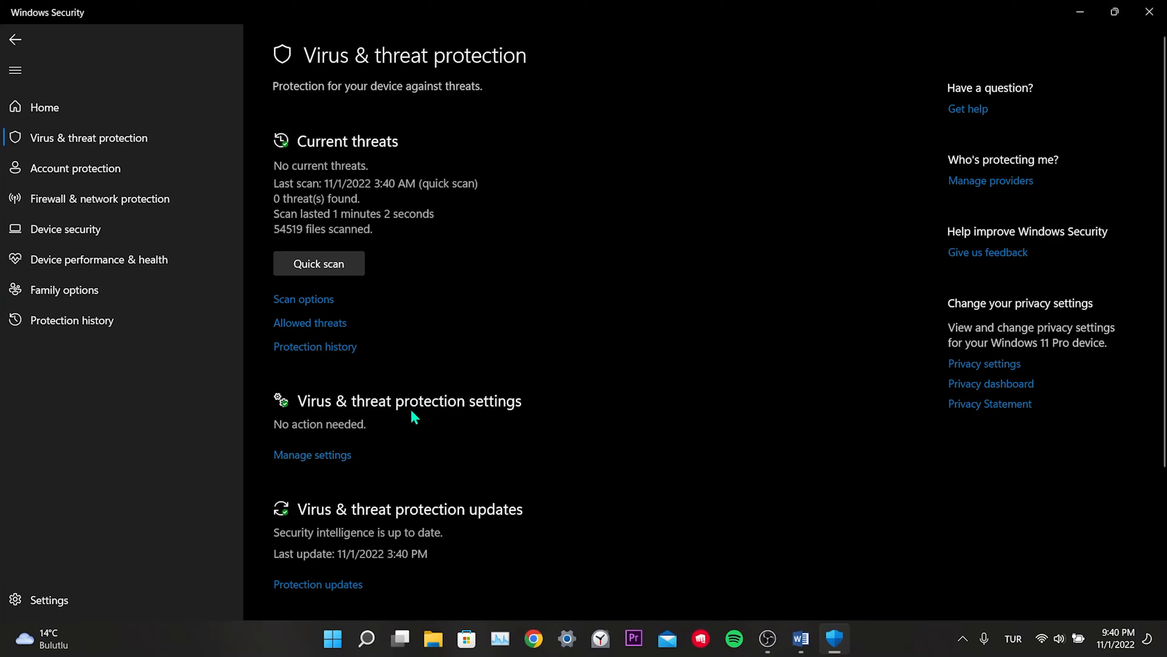
{"action": "left_click", "coordinate": [312, 455]}
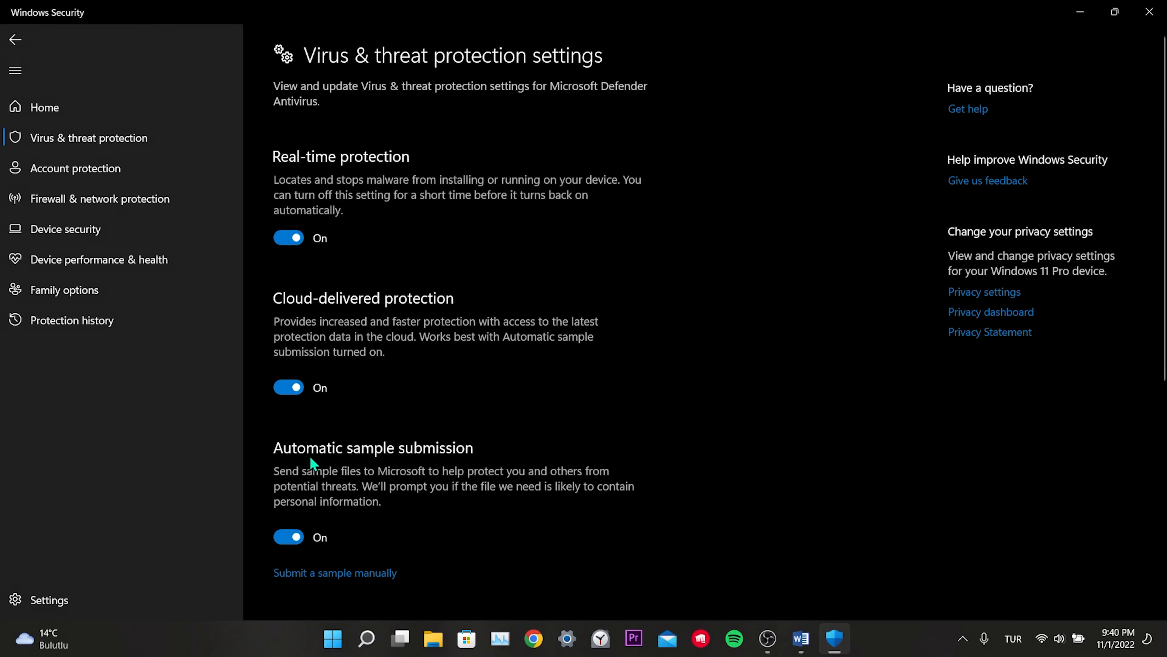
{"action": "left_click", "coordinate": [288, 237]}
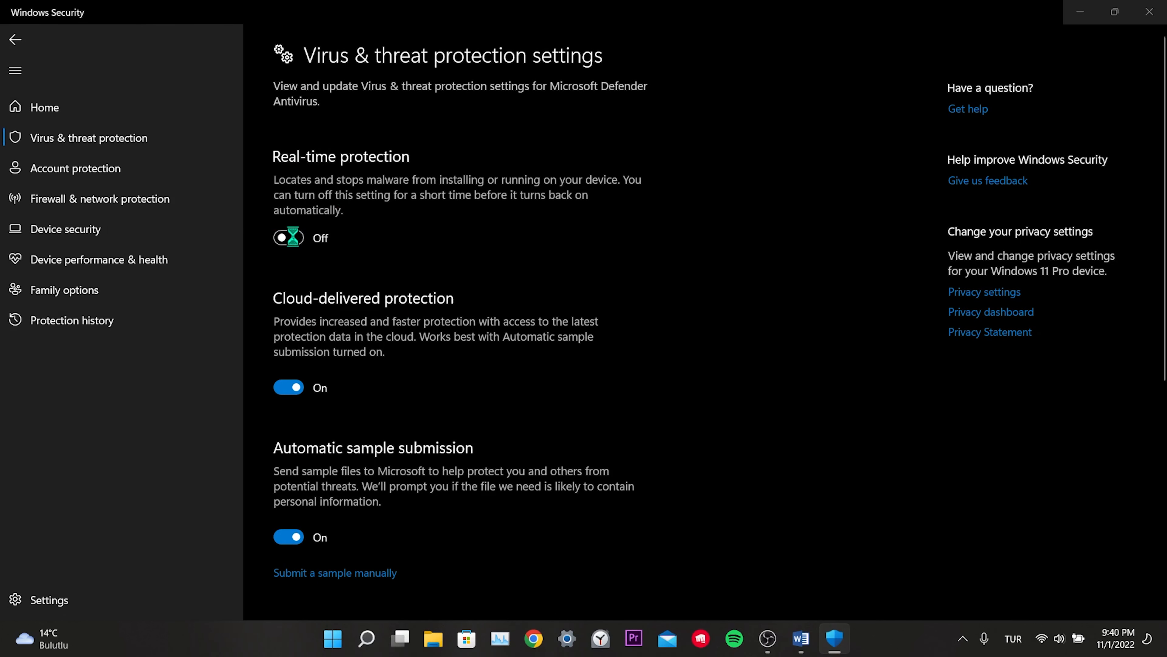
{"action": "left_click", "coordinate": [288, 238]}
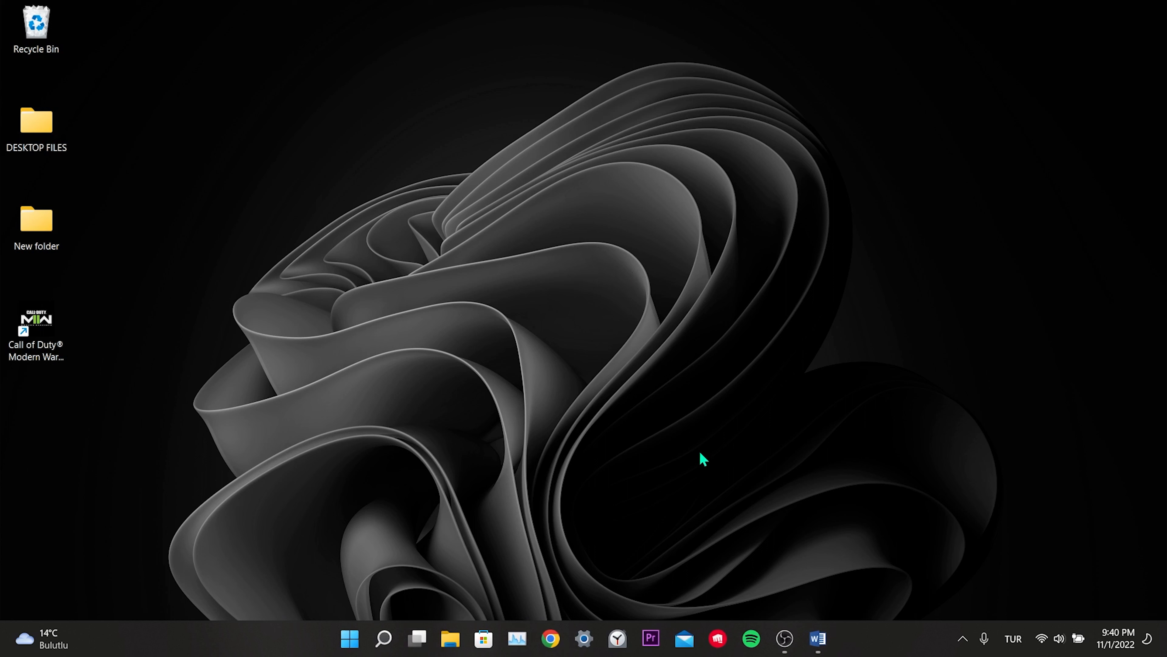
{"action": "mouse_move", "coordinate": [599, 443]}
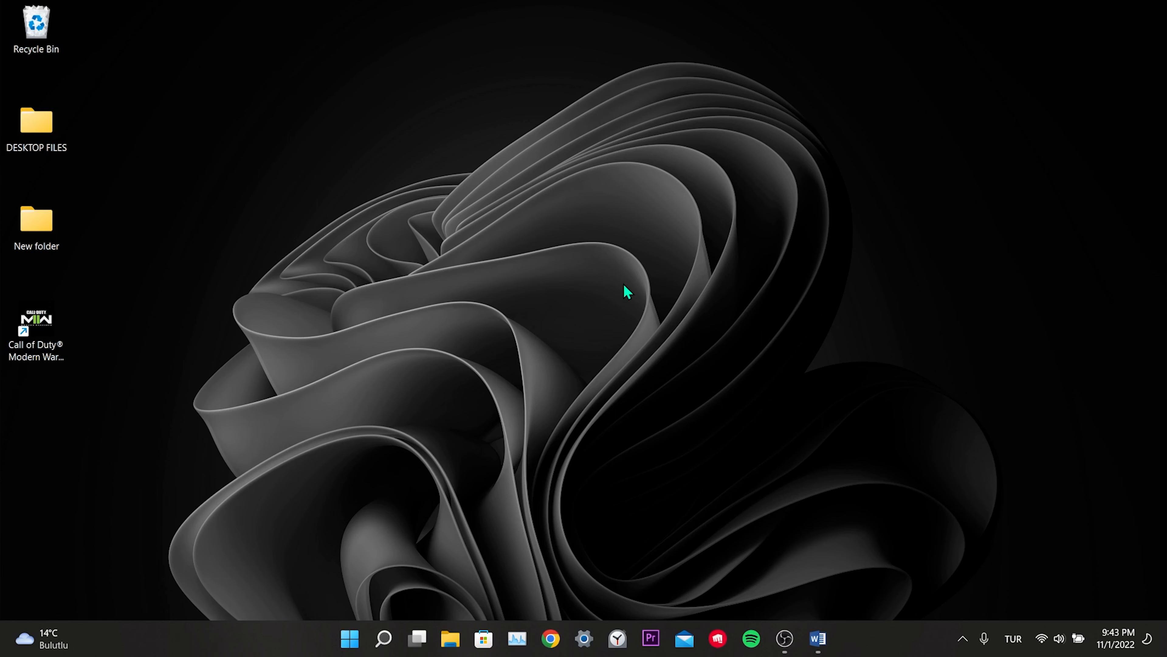
{"action": "mouse_move", "coordinate": [632, 296]}
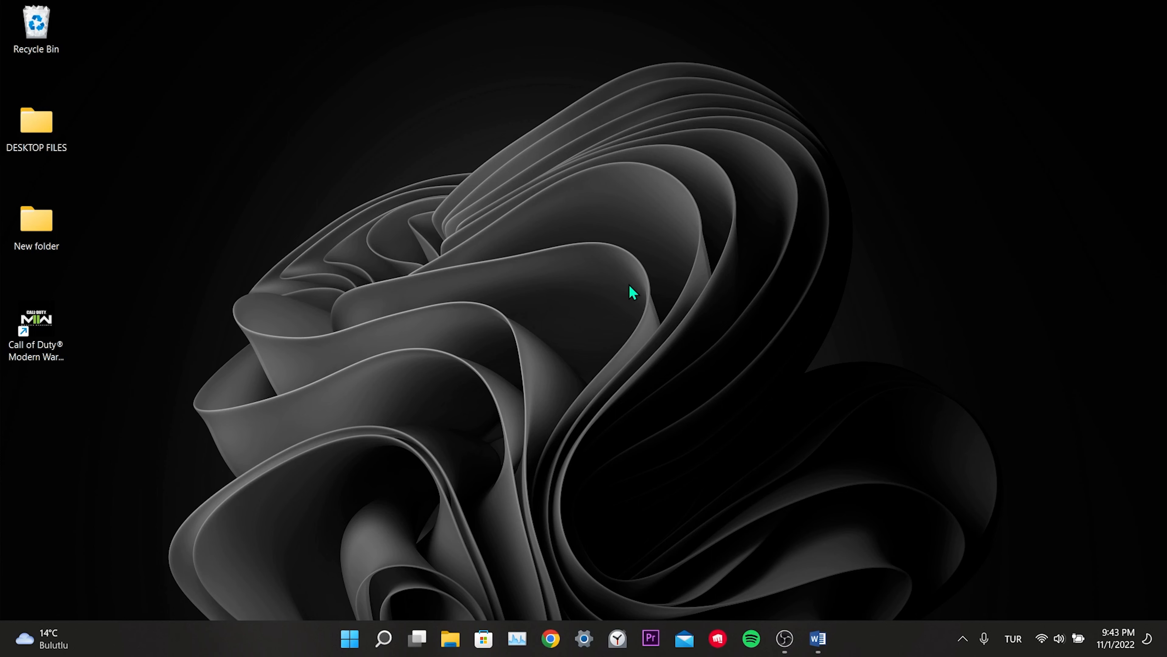
{"action": "mouse_move", "coordinate": [759, 432]}
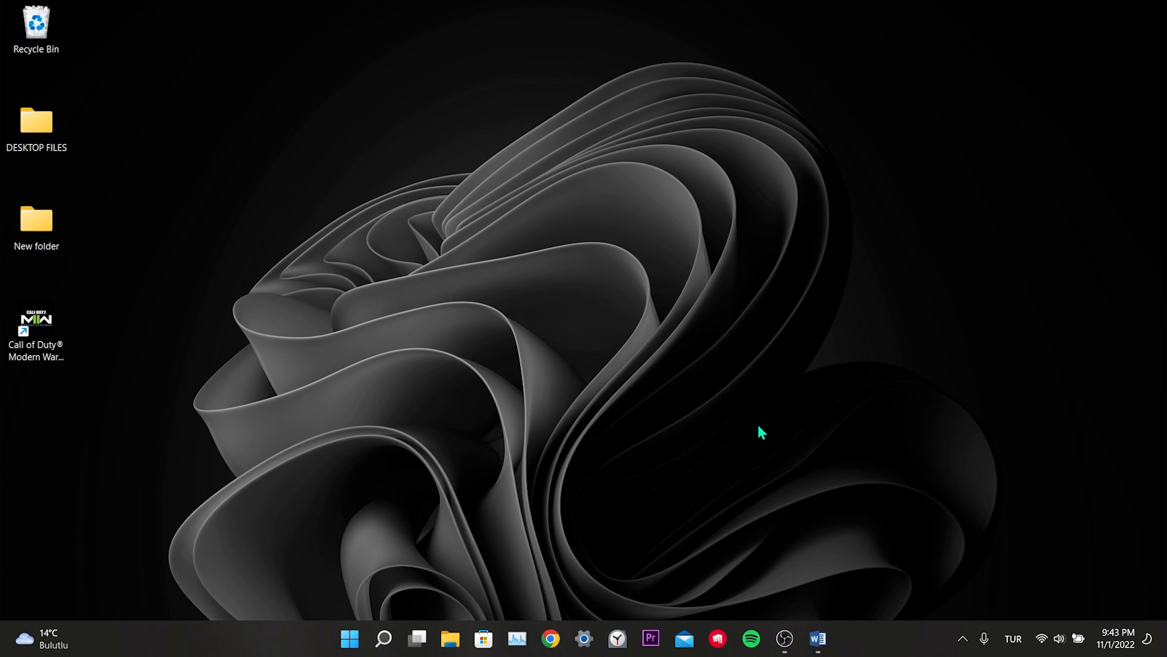
Show the Documents folder with its game folders such as Call of Duty
{"action": "left_click", "coordinate": [452, 639]}
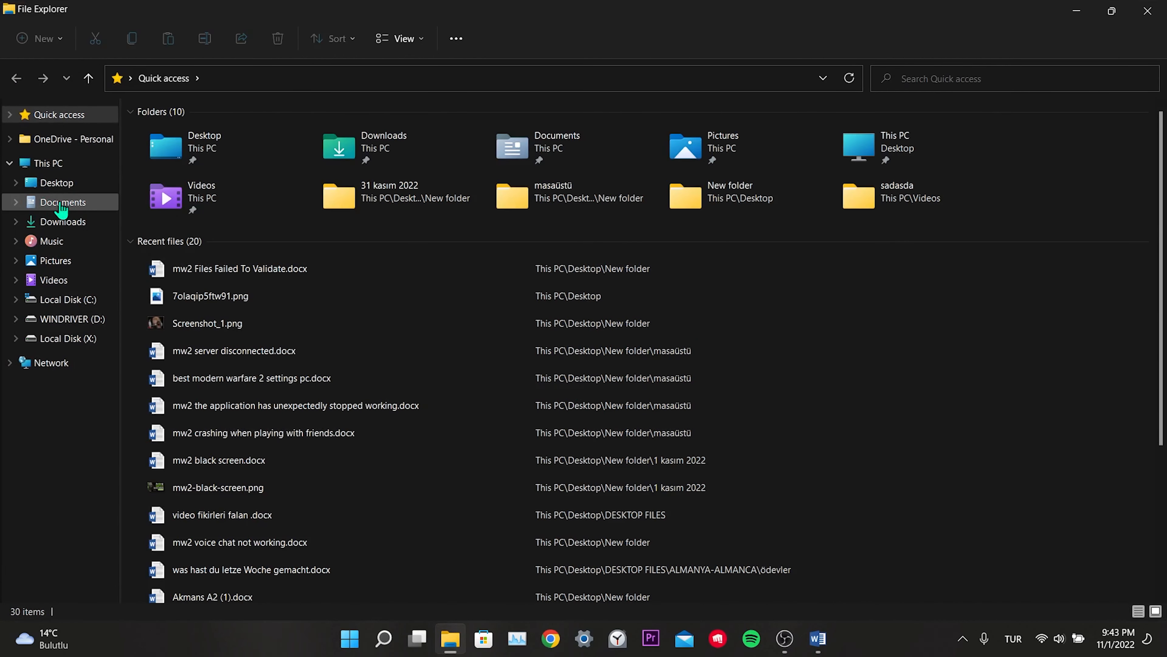
{"action": "left_click", "coordinate": [62, 202]}
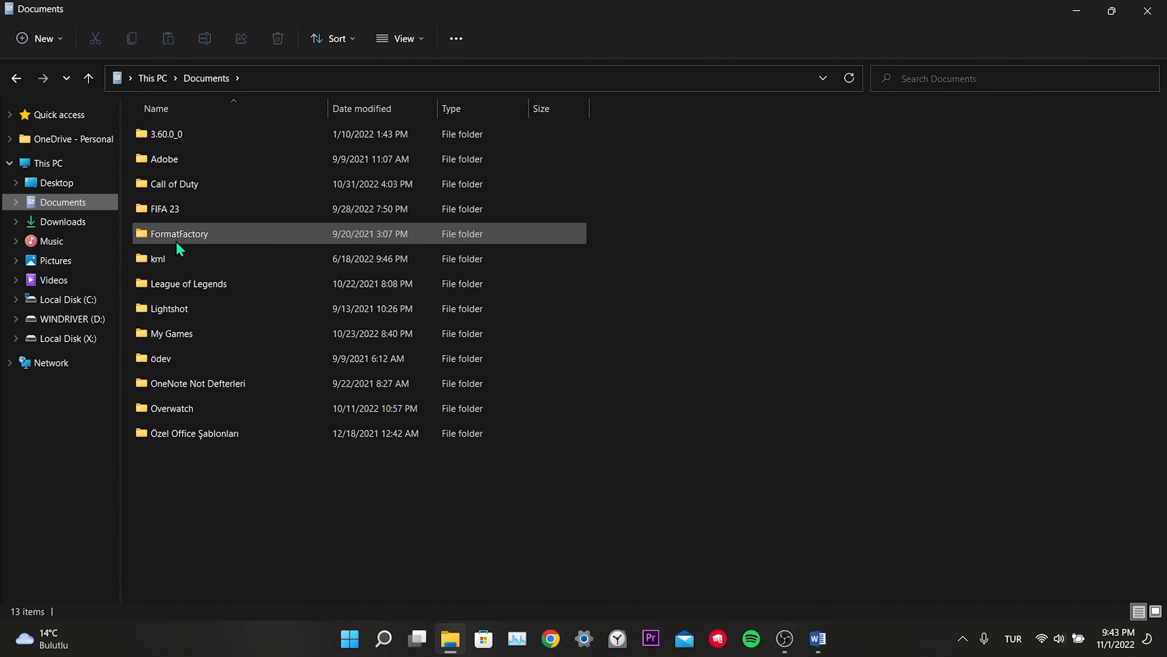
{"action": "left_click", "coordinate": [172, 183]}
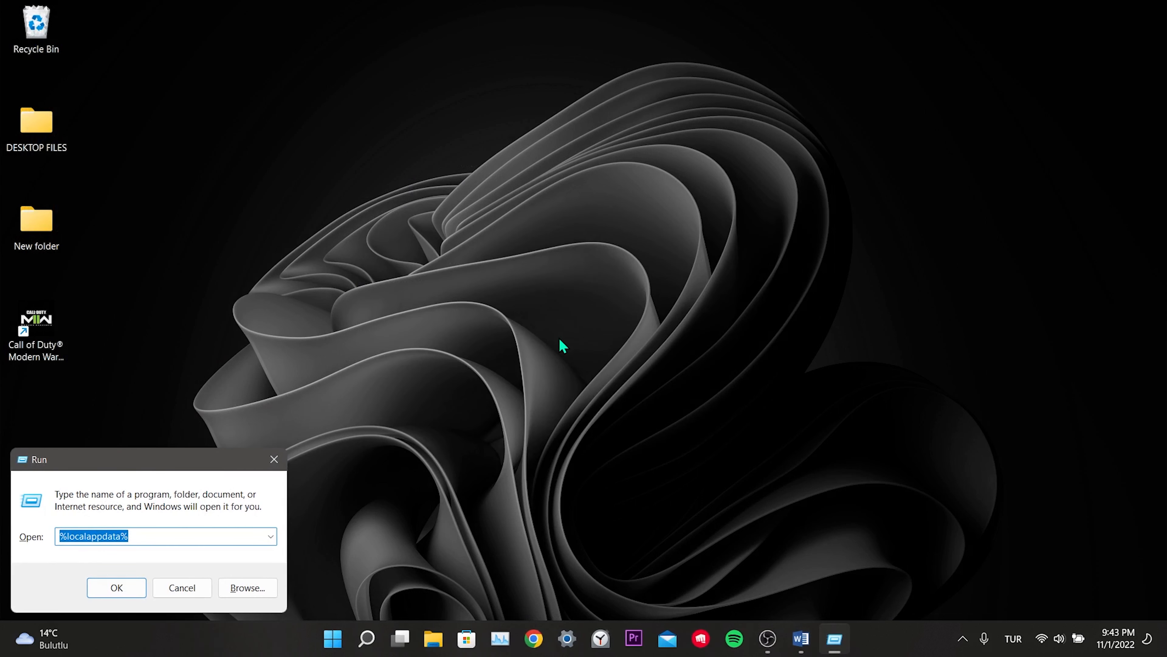
Open %localappdata% via Run and delete the Activision folder
{"action": "type", "text": "%"}
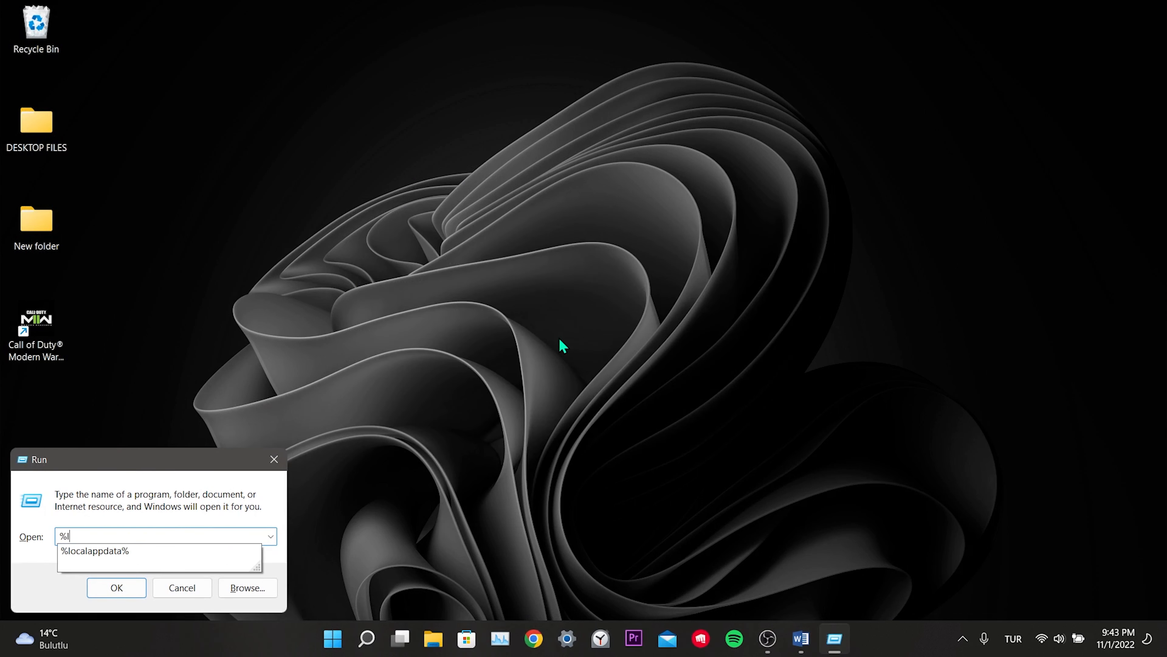
{"action": "type", "text": "localappdata%"}
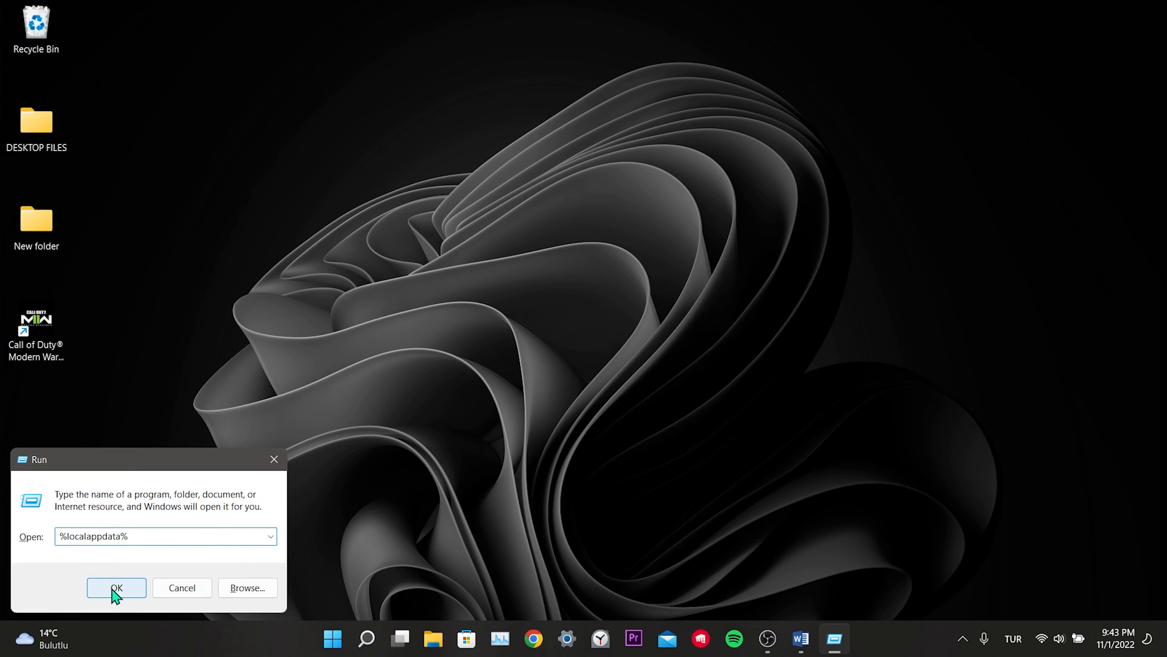
{"action": "left_click", "coordinate": [117, 588]}
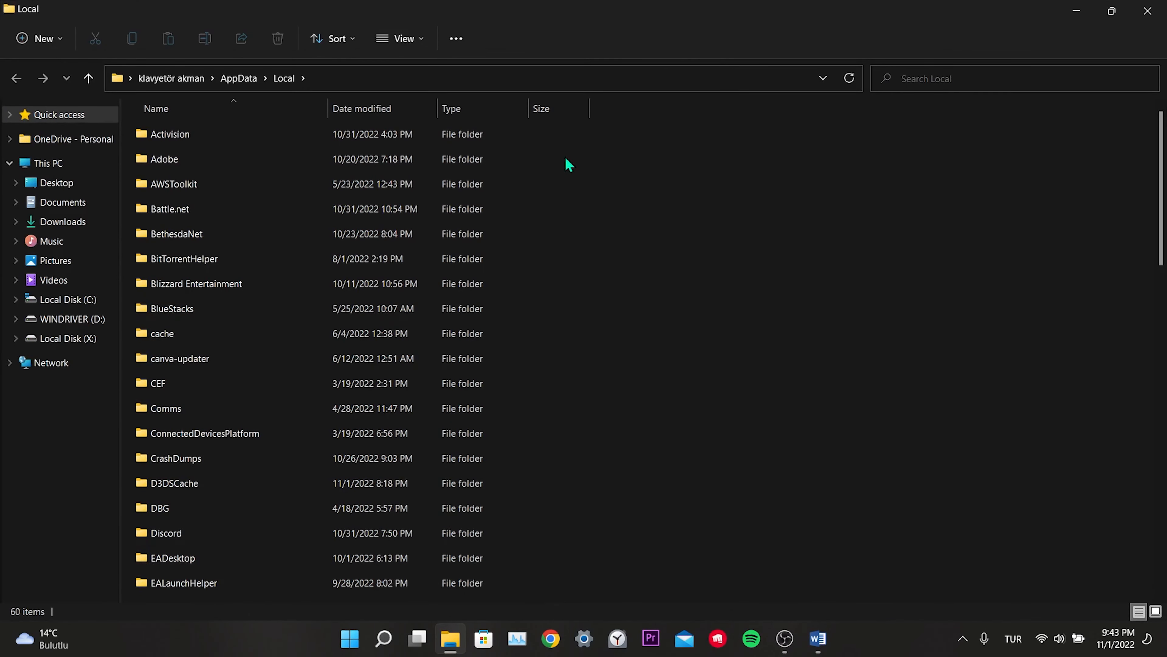
{"action": "mouse_move", "coordinate": [552, 175]}
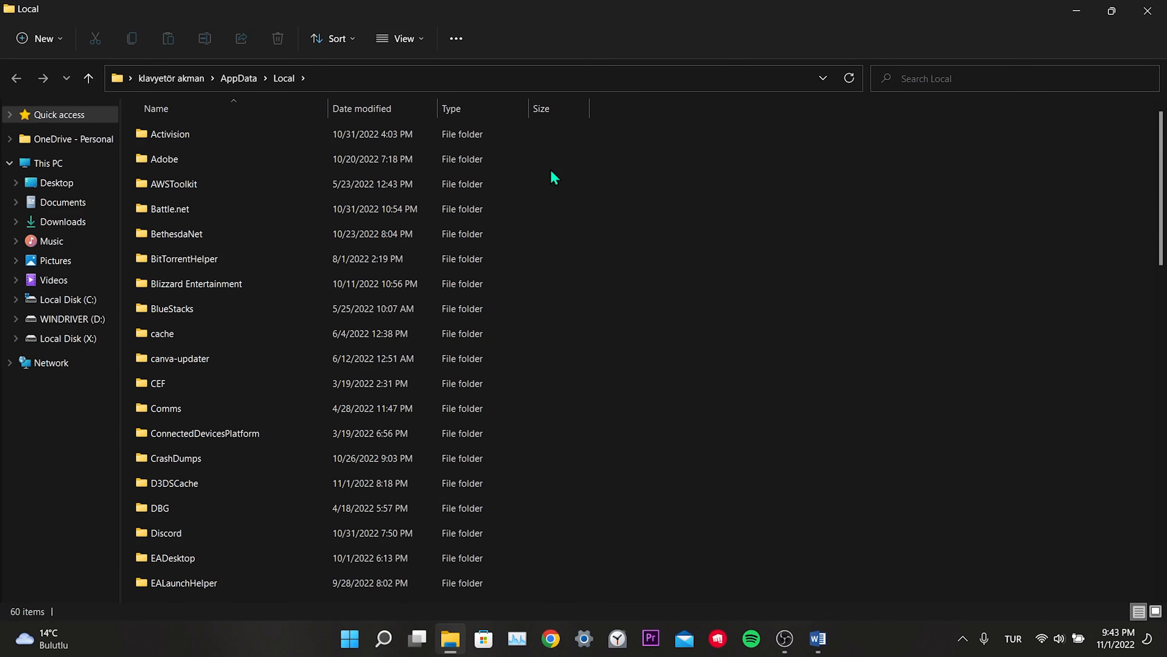
{"action": "left_click", "coordinate": [170, 135]}
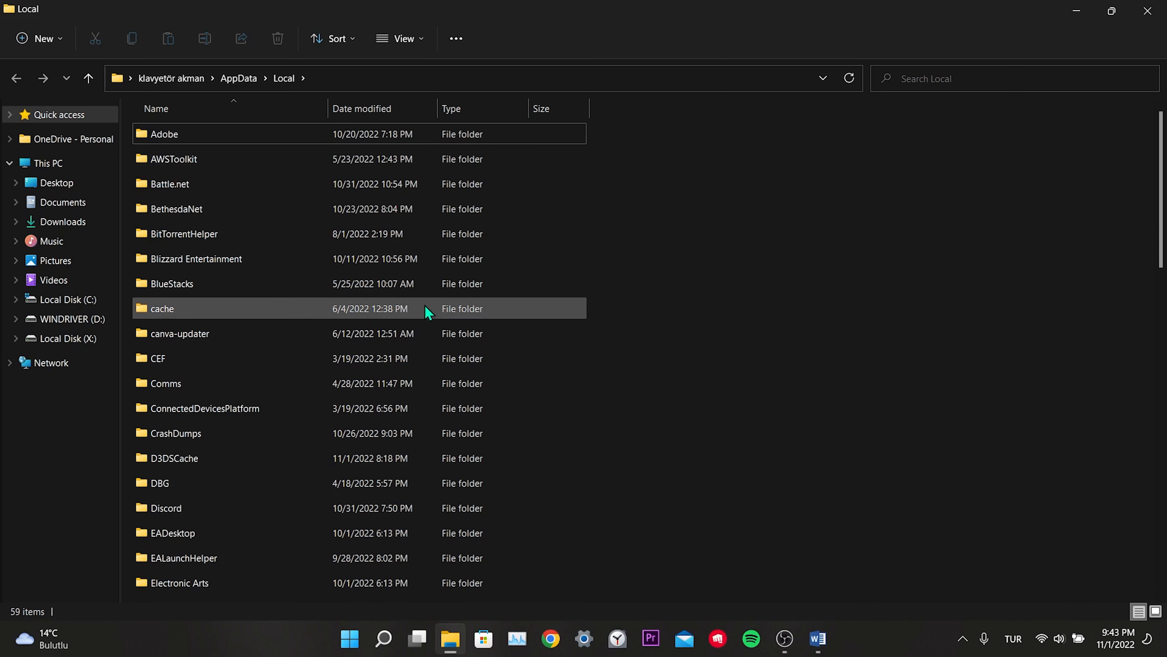
Delete the Steam folder, retrying past the Folder In Use prompt
{"action": "scroll", "scroll_direction": "down", "scroll_amount": 3}
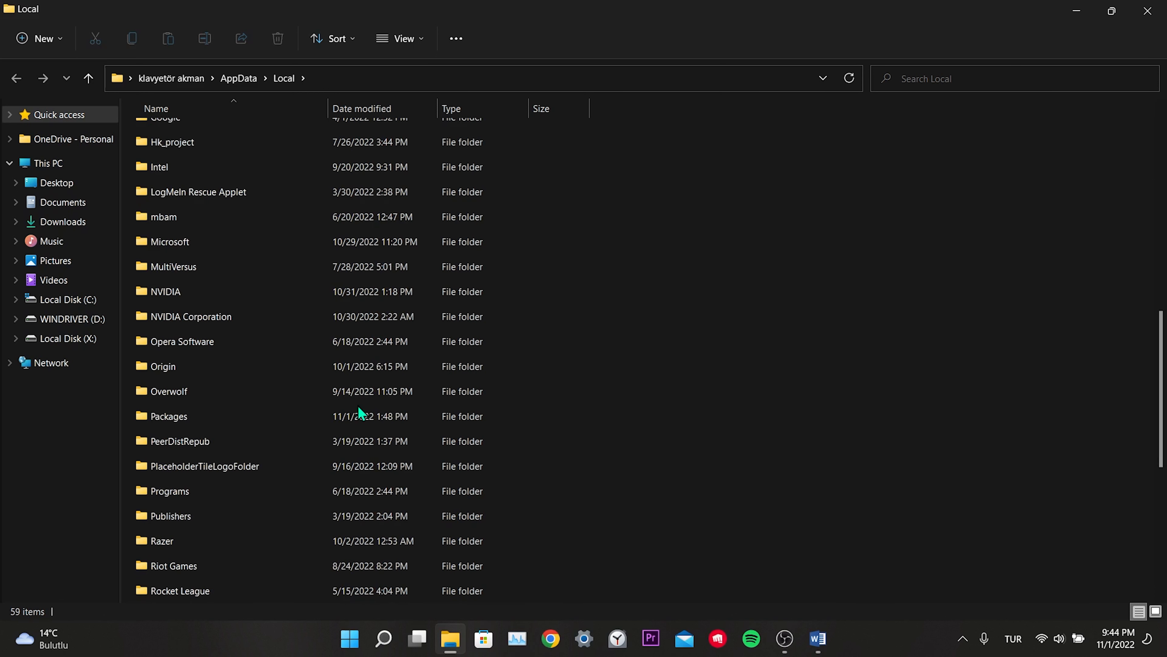
{"action": "scroll", "scroll_direction": "down", "scroll_amount": 3}
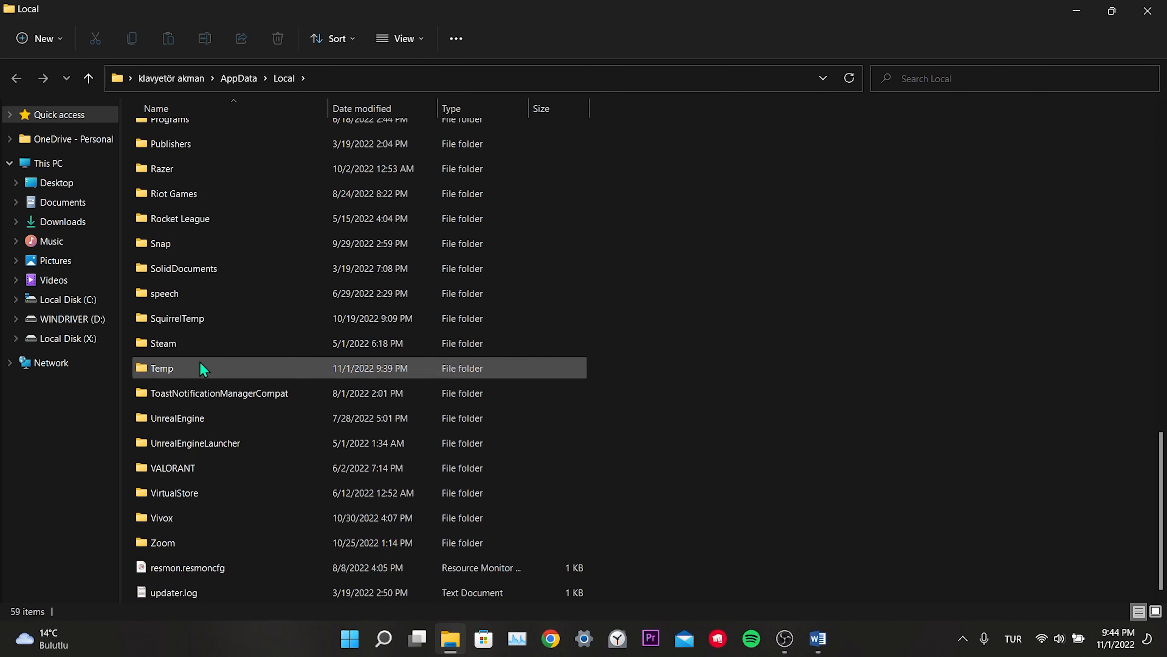
{"action": "left_click", "coordinate": [164, 343]}
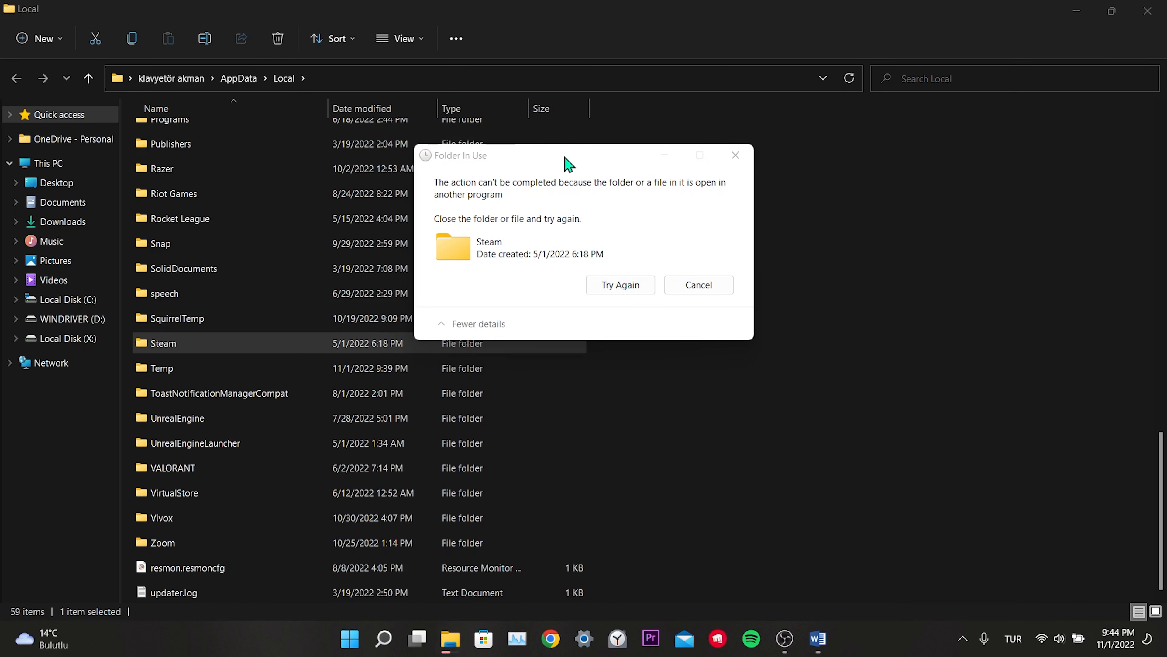
{"action": "left_click", "coordinate": [620, 284]}
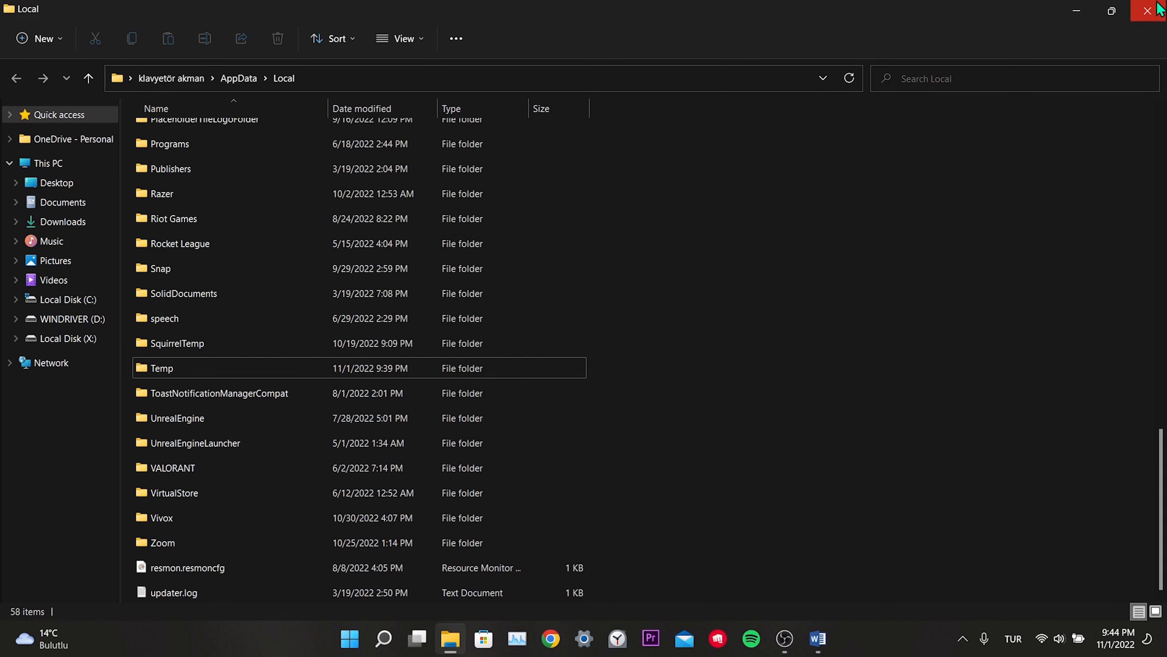
Navigate This PC > Local Disk (X:) > Steam > userdata to clear its contents
{"action": "left_click", "coordinate": [1146, 9]}
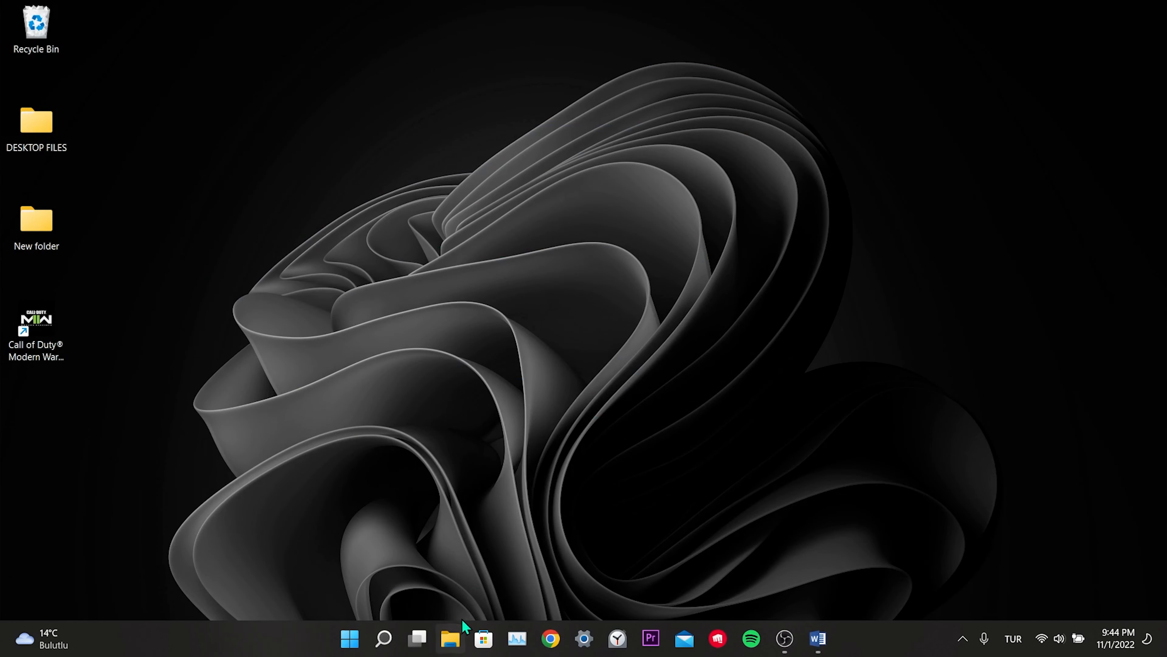
{"action": "mouse_move", "coordinate": [590, 484]}
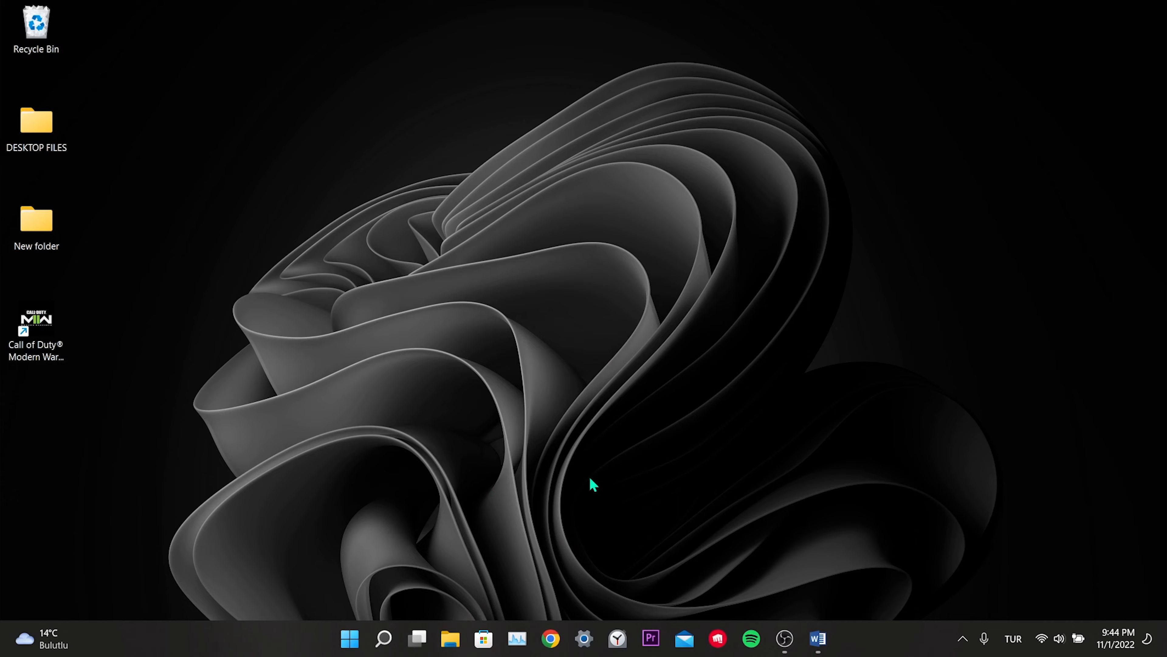
{"action": "left_click", "coordinate": [451, 640]}
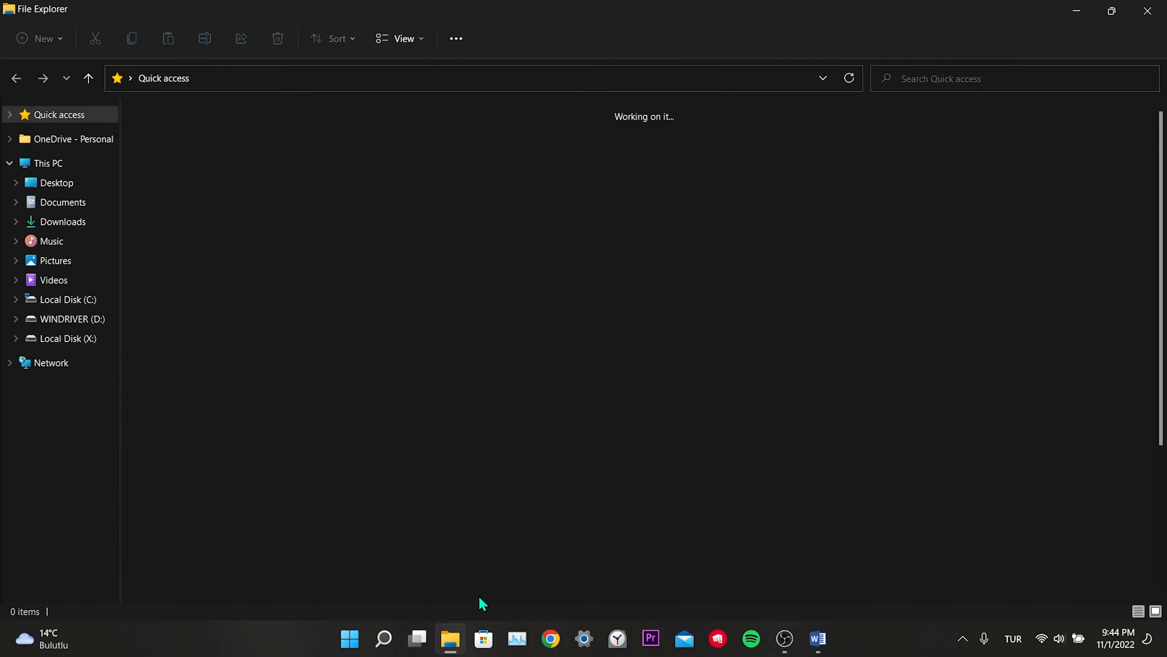
{"action": "left_click", "coordinate": [48, 163]}
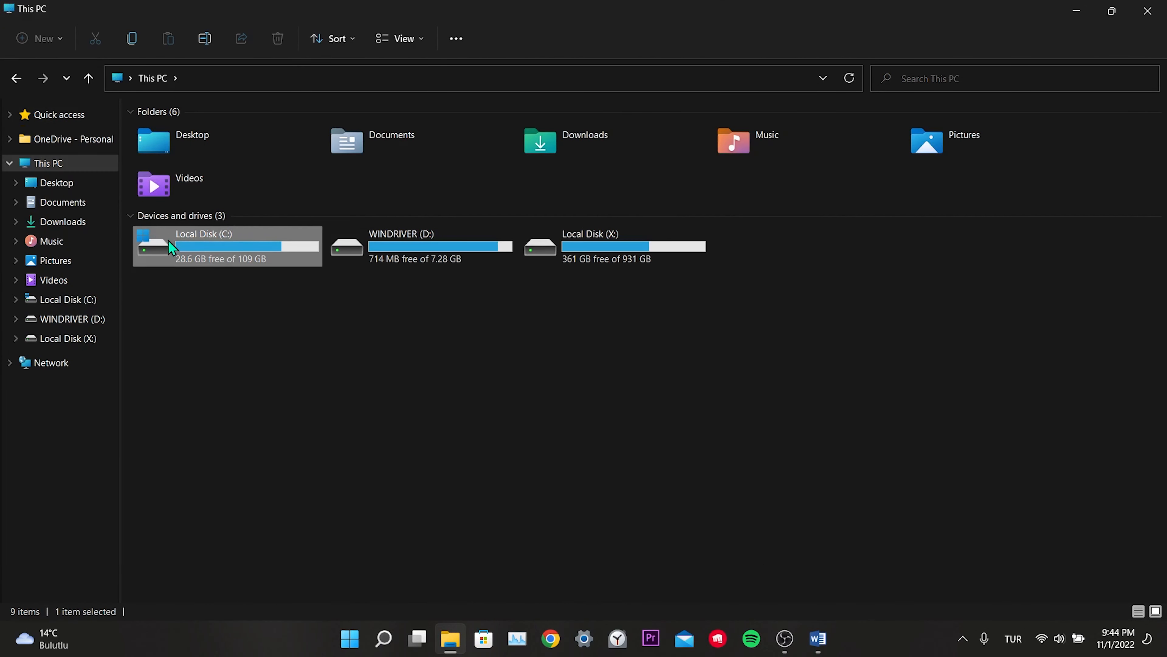
{"action": "double_click", "coordinate": [174, 247]}
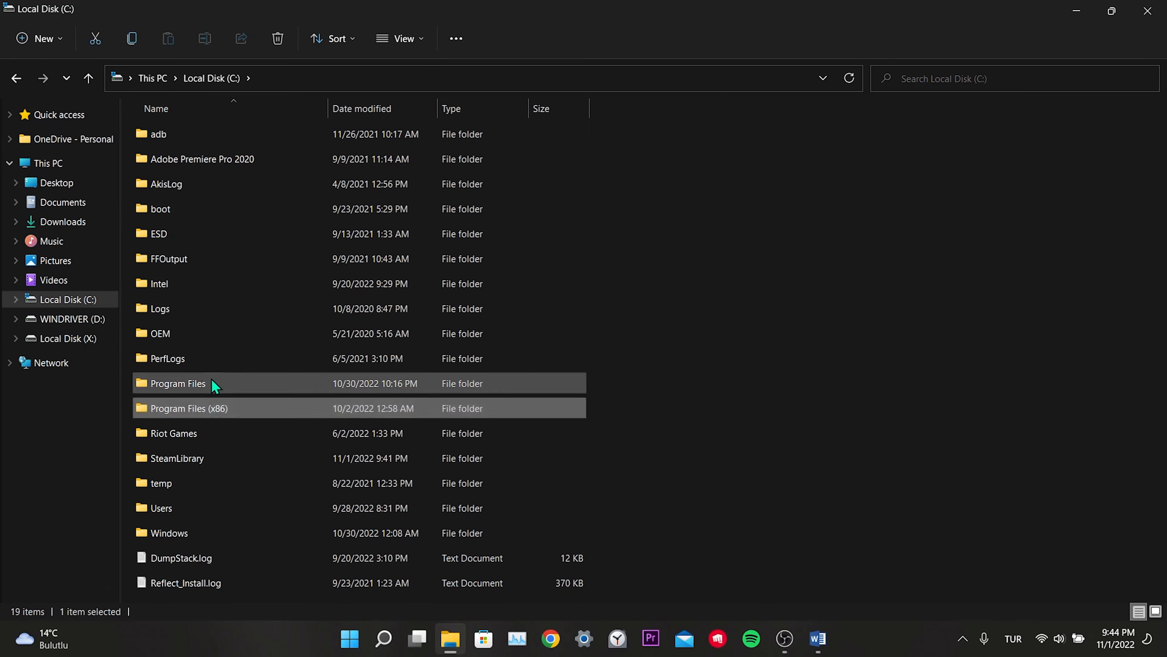
{"action": "left_click", "coordinate": [66, 338]}
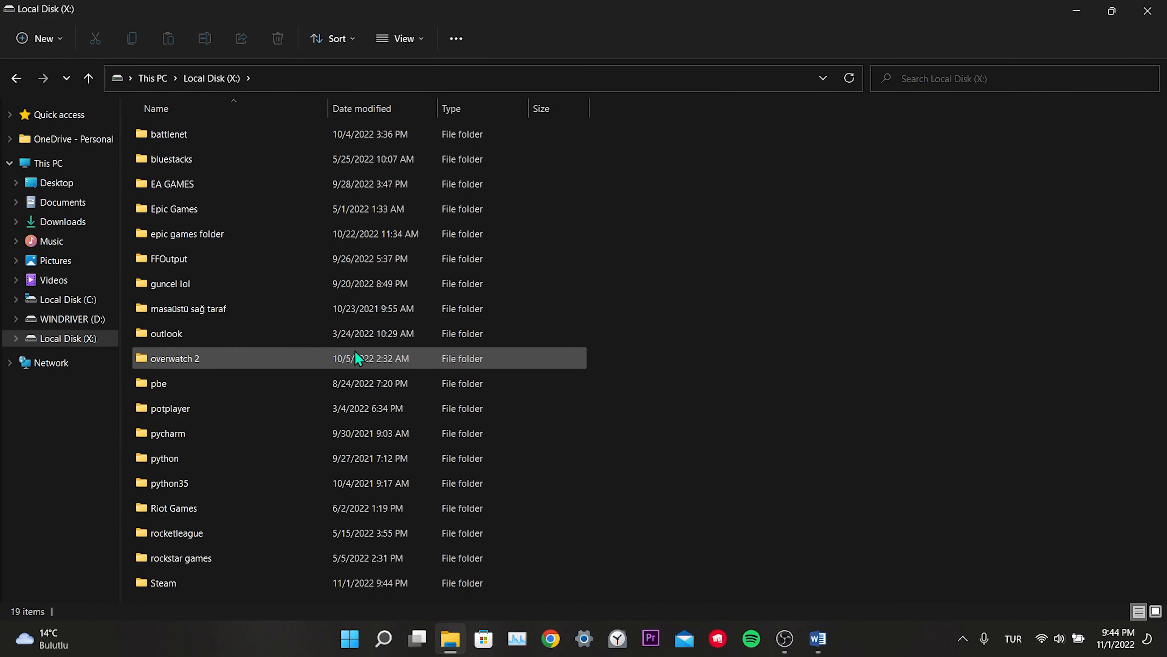
{"action": "double_click", "coordinate": [160, 582]}
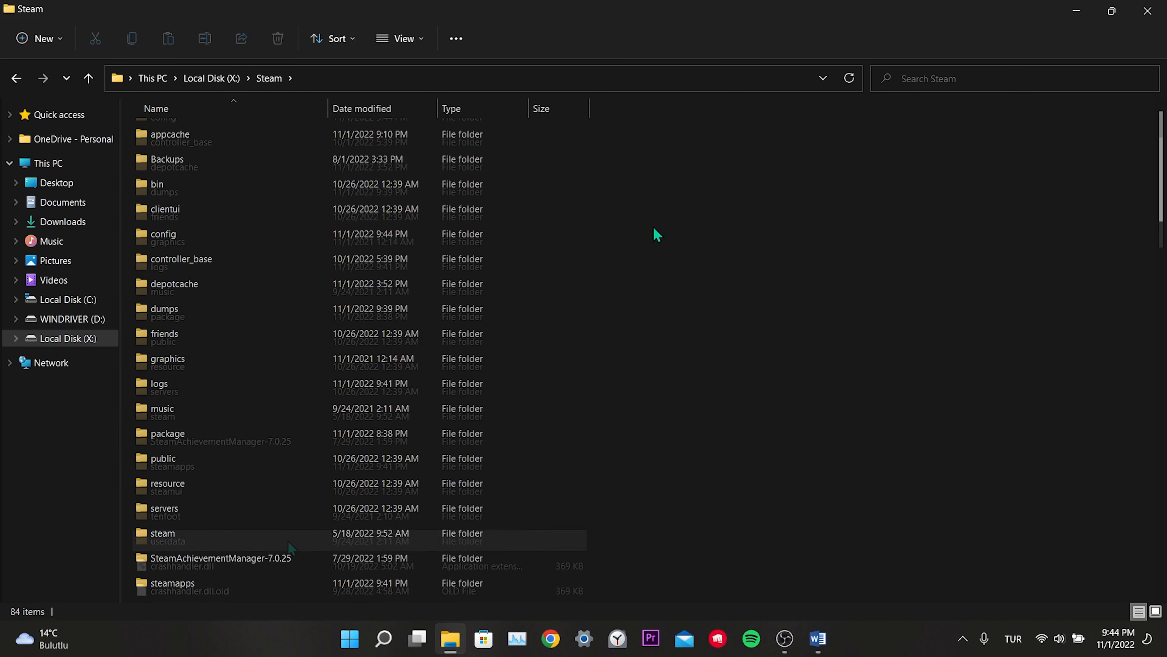
{"action": "double_click", "coordinate": [162, 533]}
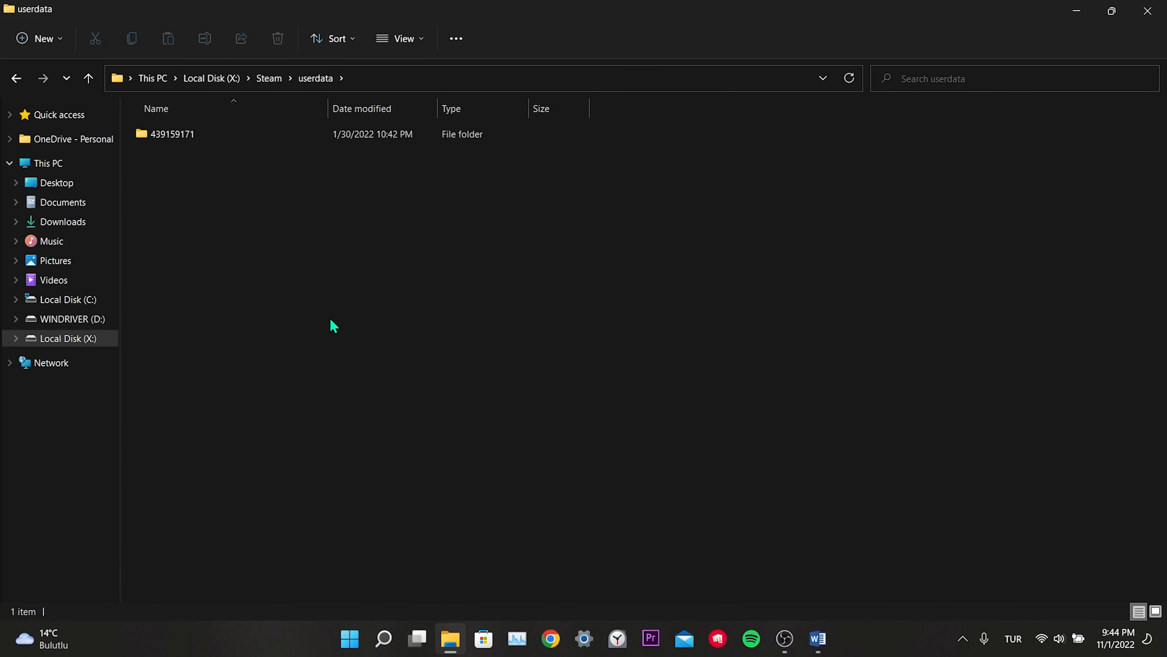
{"action": "left_click", "coordinate": [173, 133]}
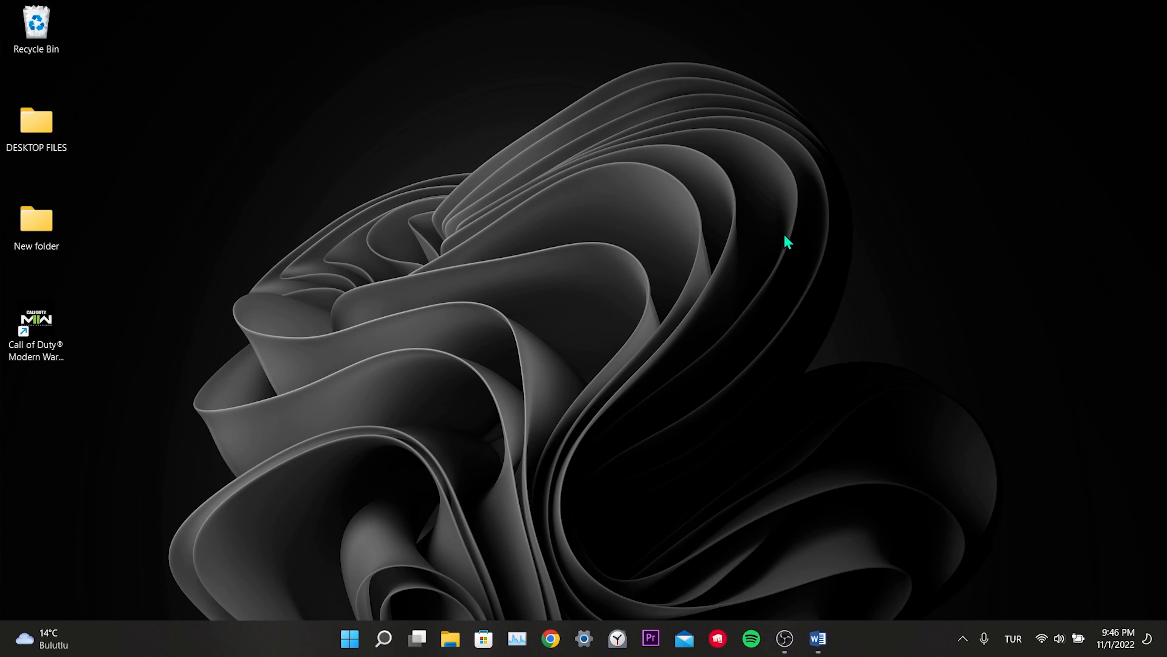
{"action": "mouse_move", "coordinate": [641, 282]}
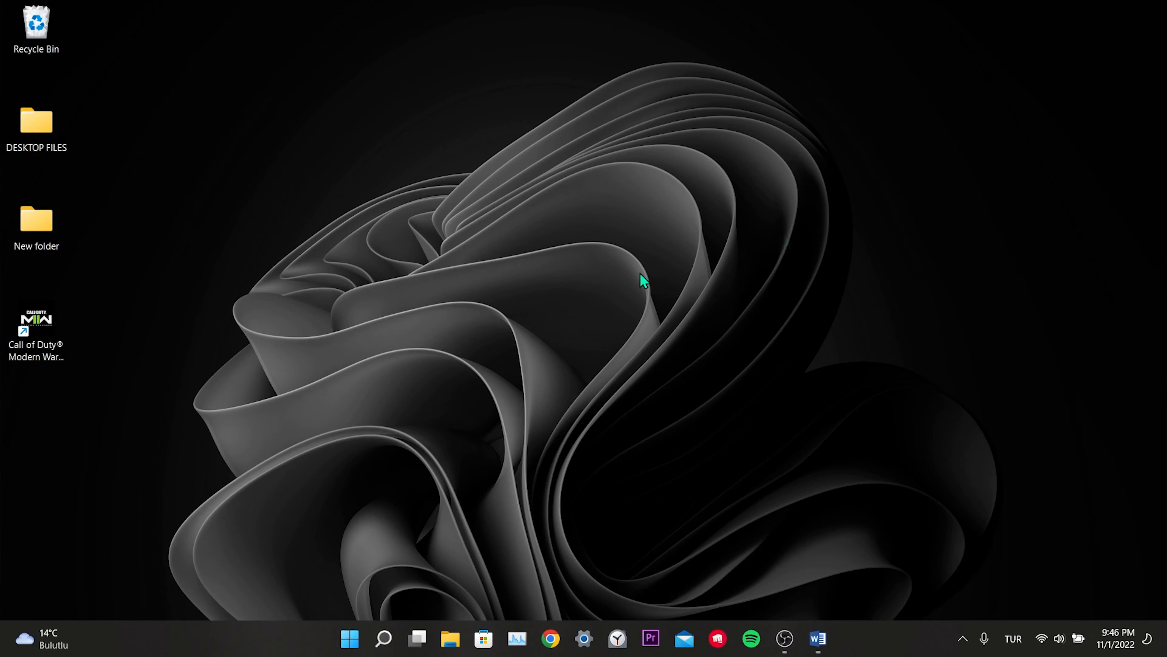
Run Command Prompt as administrator and enter chkdsk c: /r at the prompt
{"action": "left_click", "coordinate": [383, 639]}
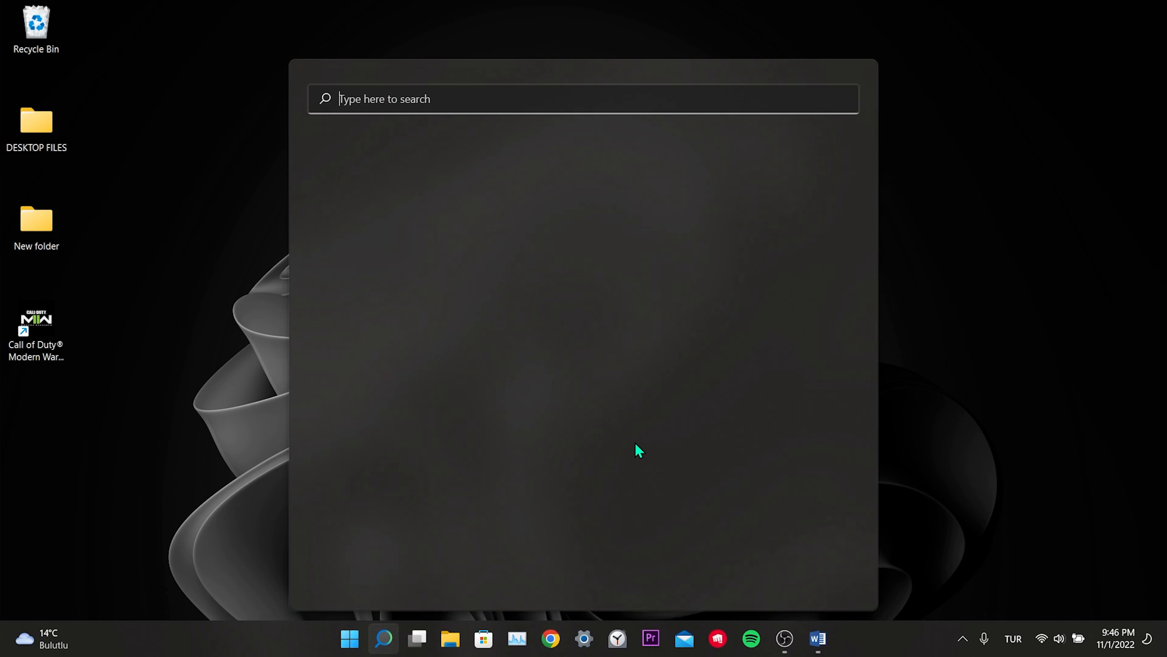
{"action": "type", "text": "cmd"}
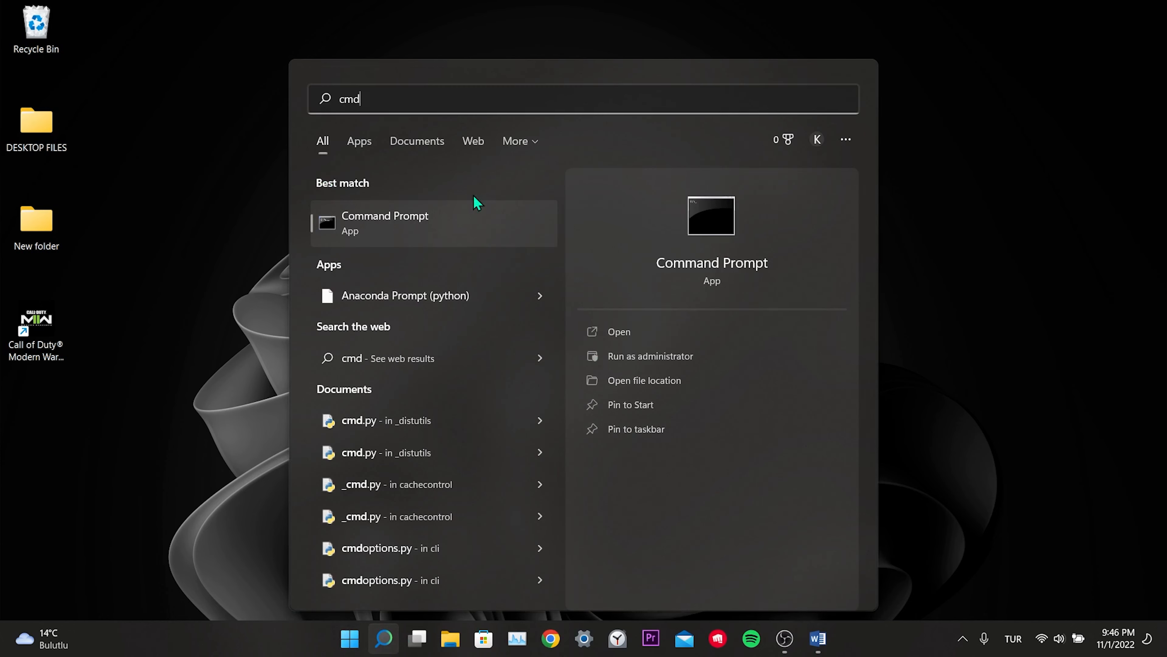
{"action": "right_click", "coordinate": [412, 222]}
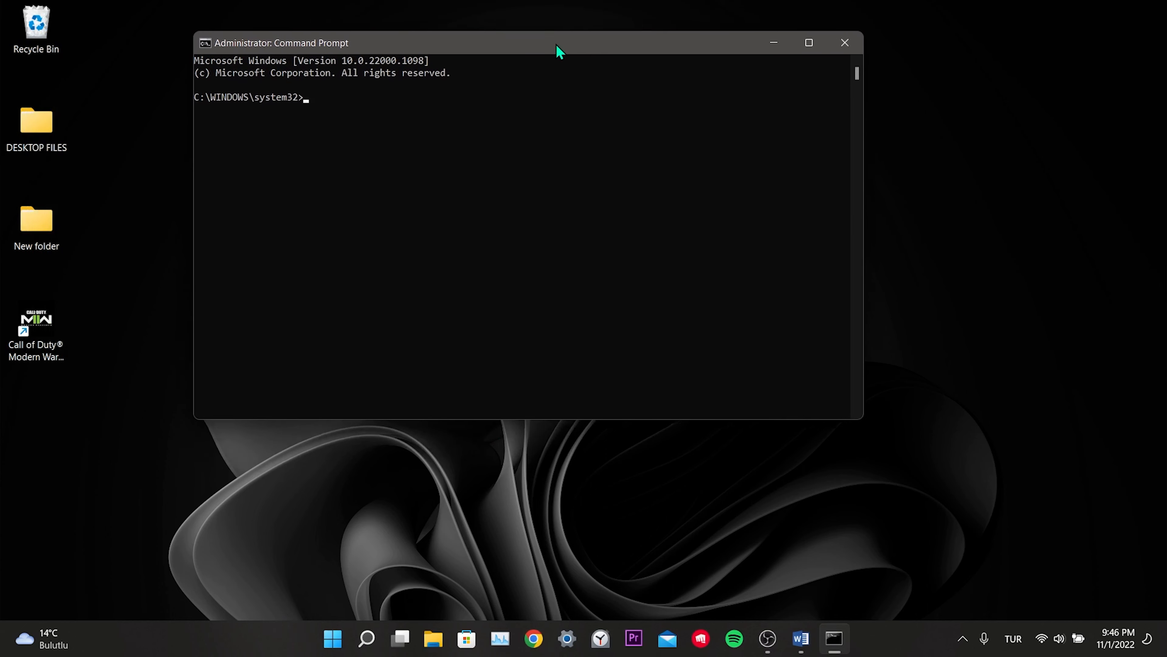
{"action": "left_click_drag", "start_coordinate": [560, 43], "coordinate": [571, 67]}
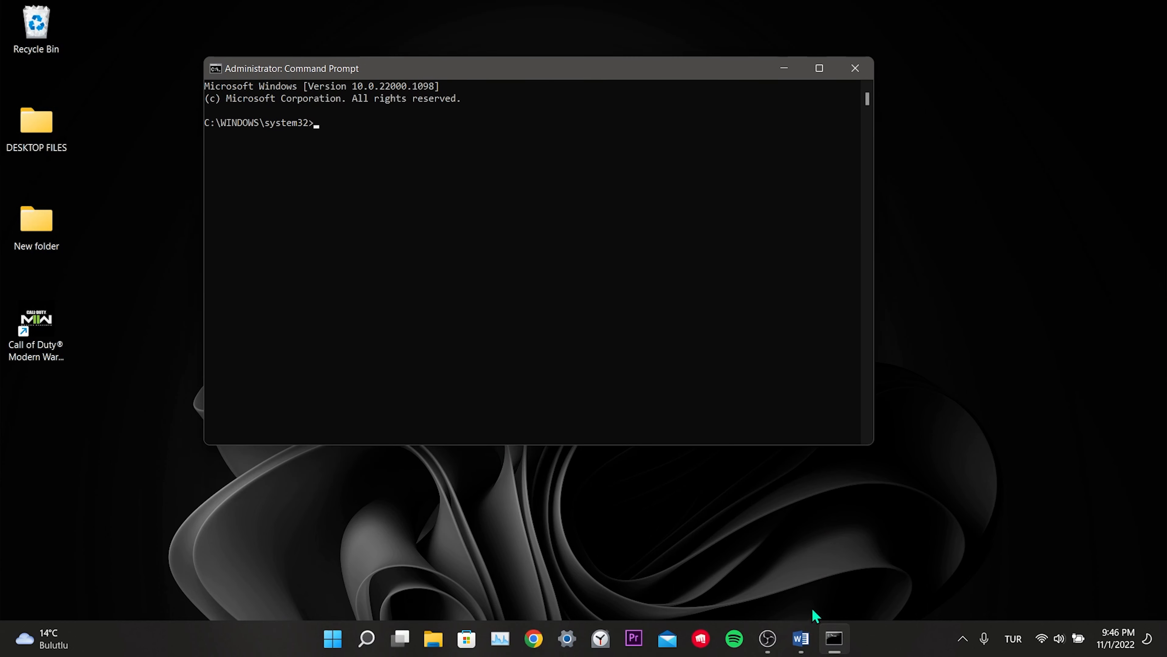
{"action": "mouse_move", "coordinate": [518, 169]}
{"action": "type", "text": "chkdsk c: /r"}
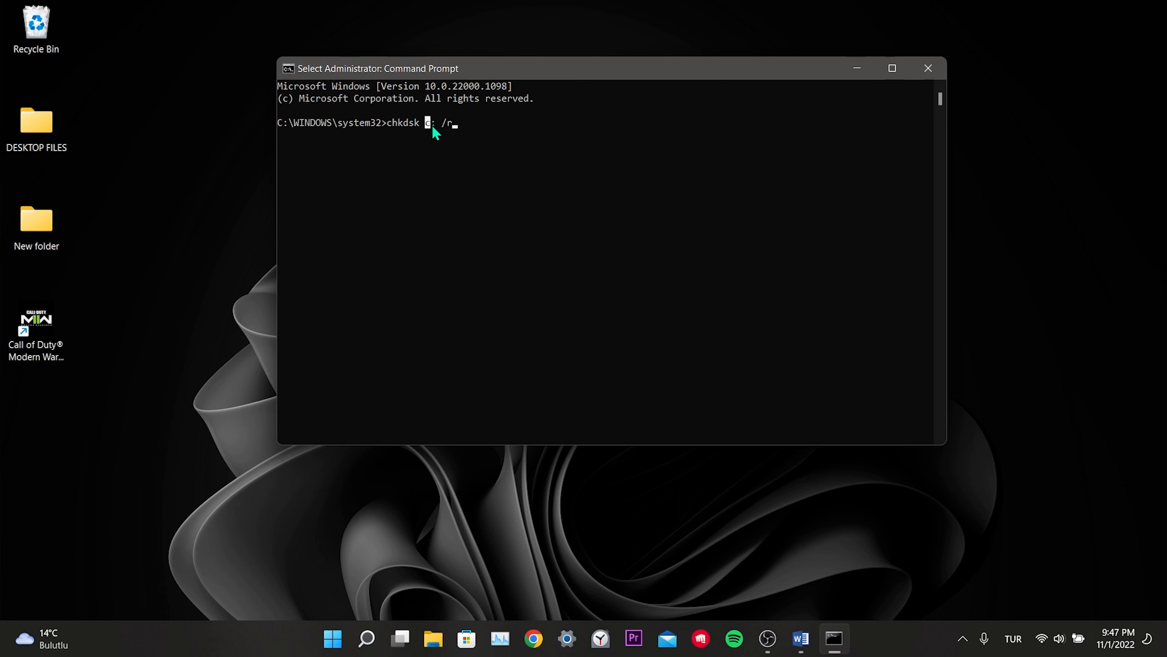
{"action": "mouse_move", "coordinate": [487, 611]}
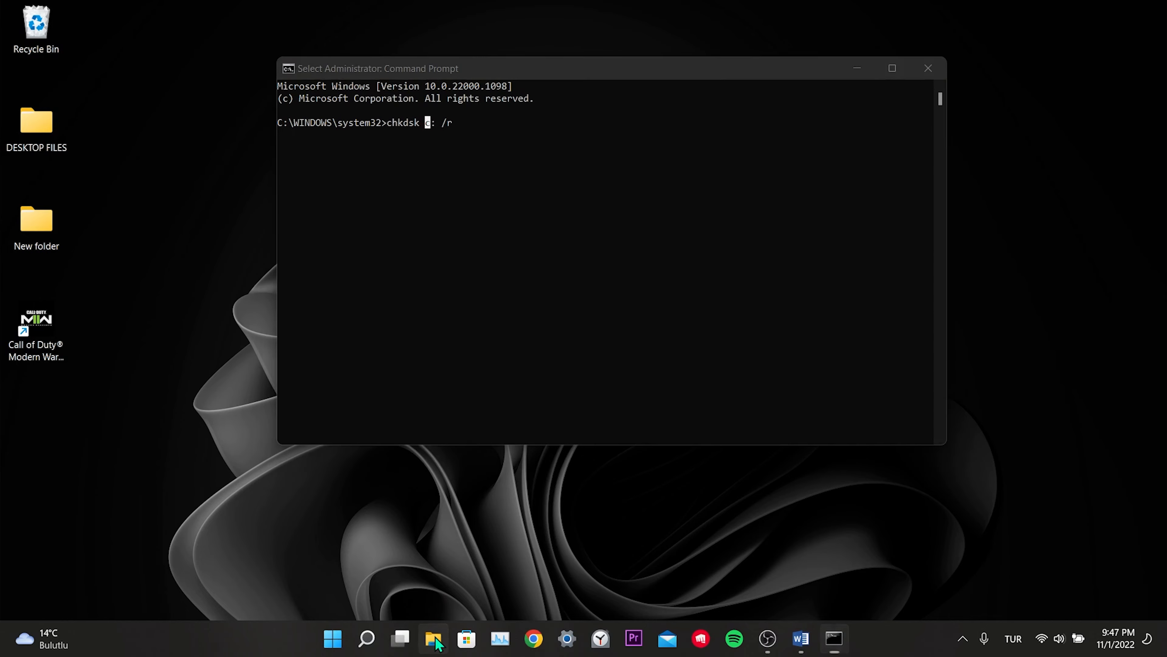
Check This PC's drive list and identify the game disk as Local Disk (X:)
{"action": "left_click", "coordinate": [433, 639]}
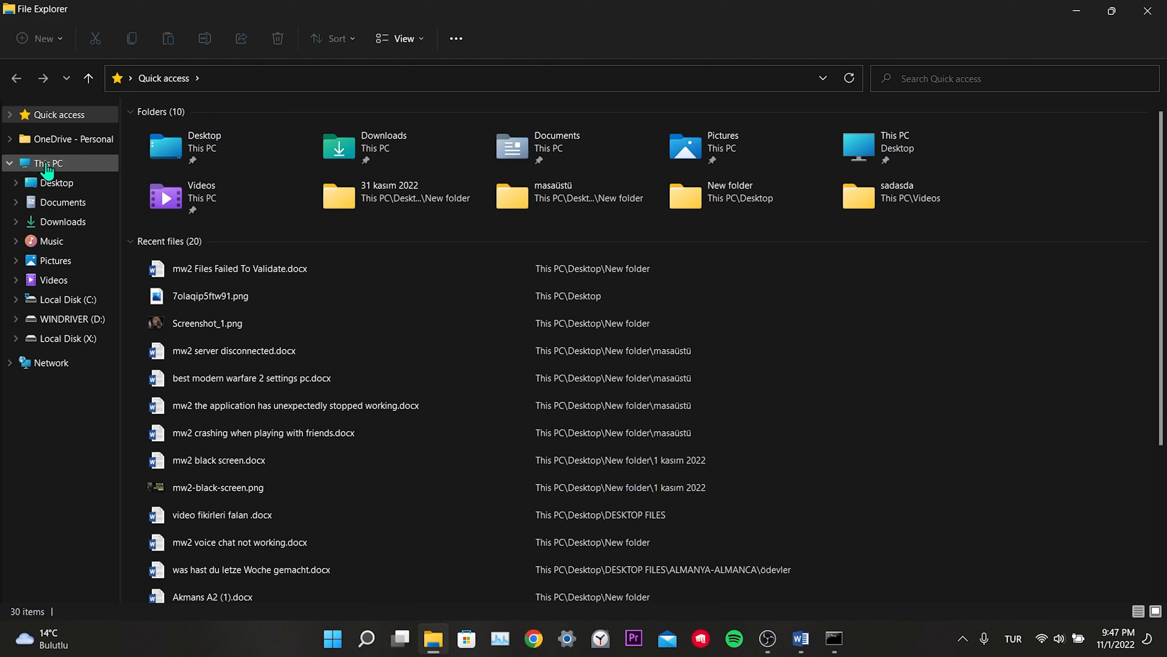
{"action": "left_click", "coordinate": [48, 163]}
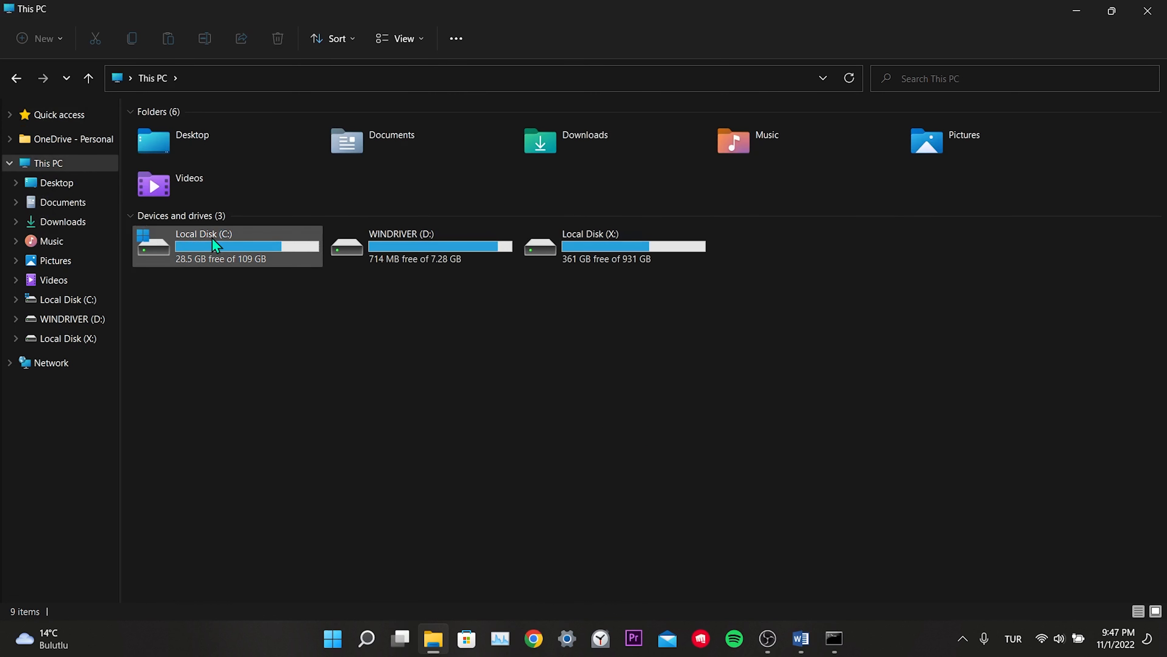
{"action": "mouse_move", "coordinate": [279, 310]}
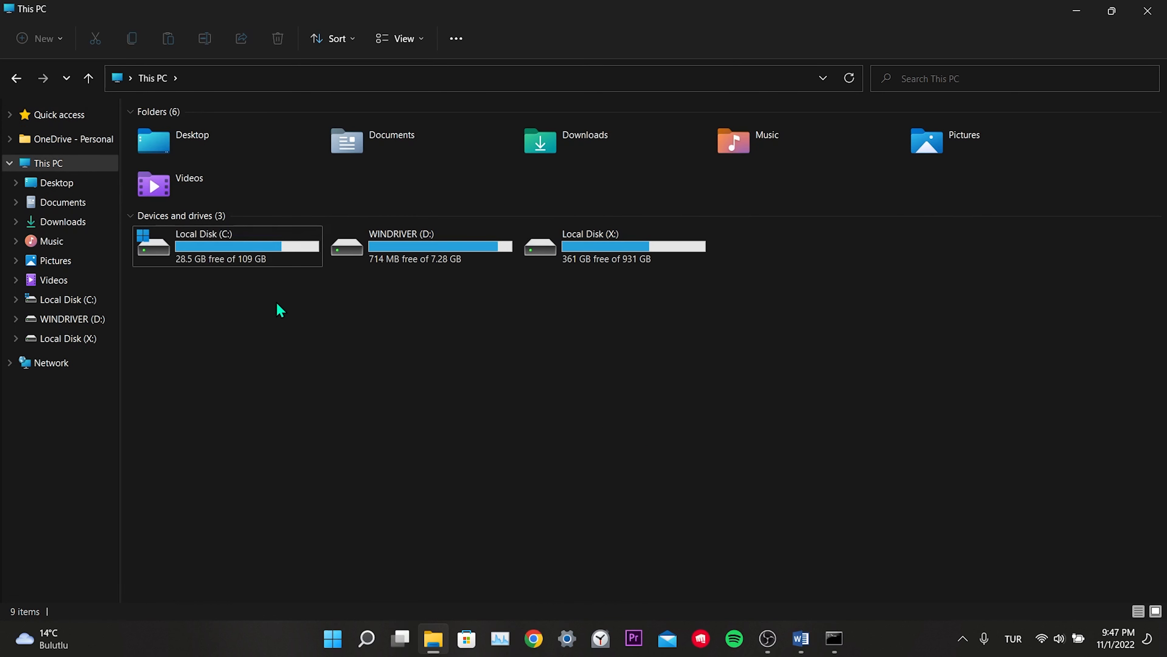
{"action": "left_click", "coordinate": [611, 241]}
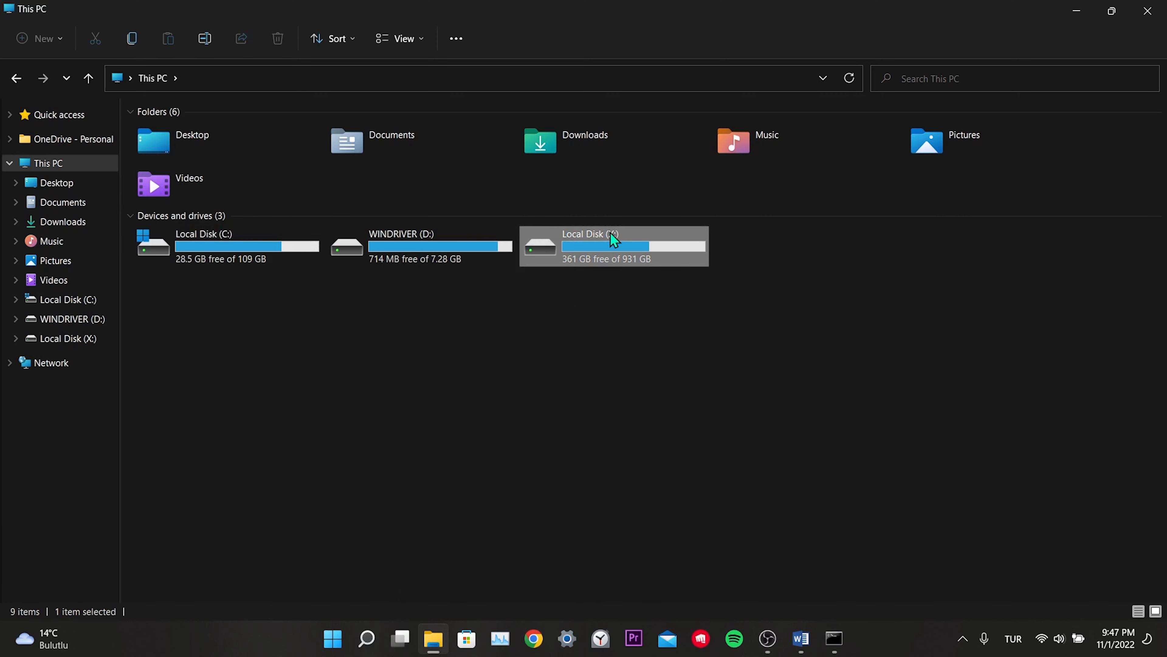
{"action": "mouse_move", "coordinate": [617, 245]}
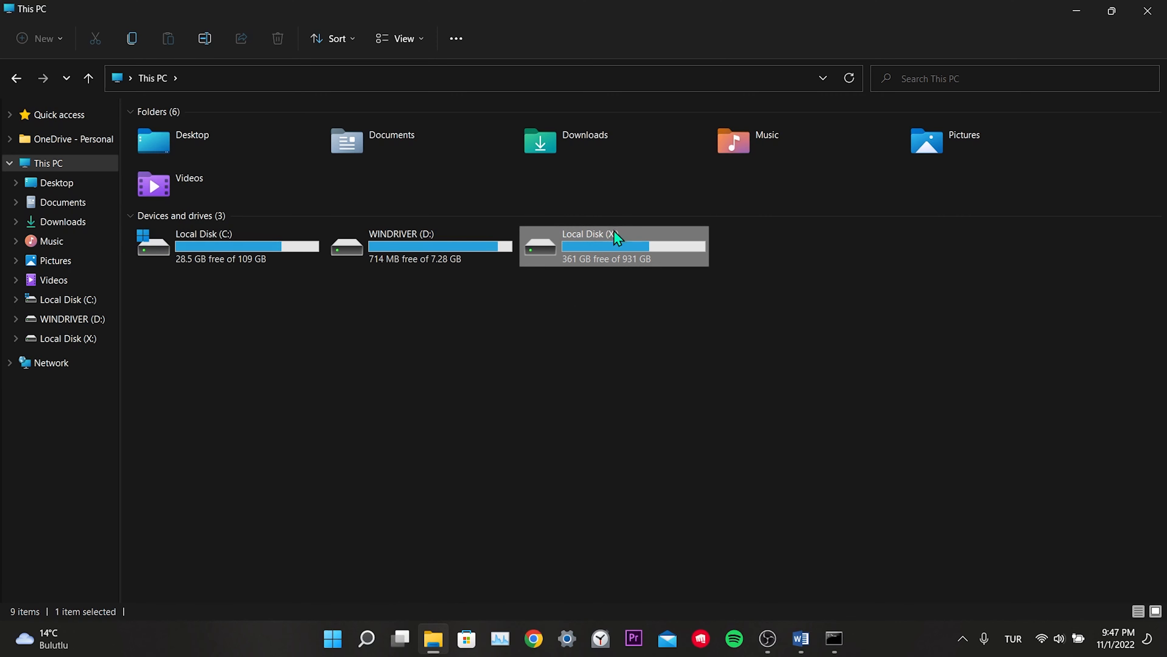
{"action": "left_click", "coordinate": [836, 639]}
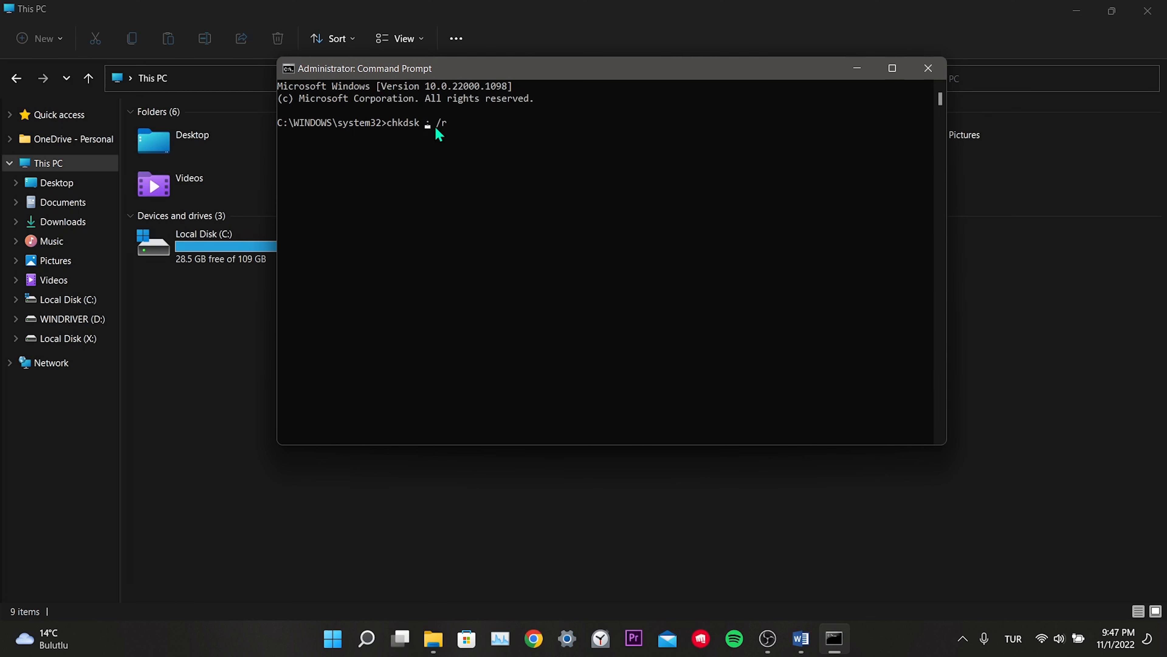
Run chkdsk x: /r and answer y to force the drive to dismount
{"action": "key", "text": "Enter"}
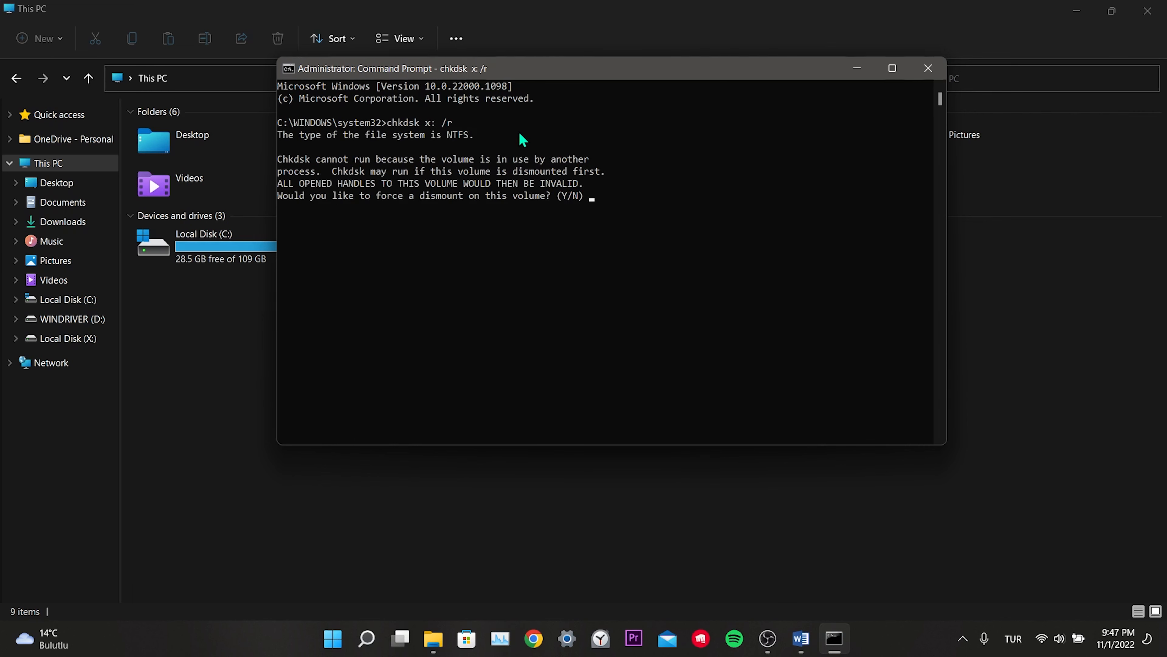
{"action": "type", "text": "y"}
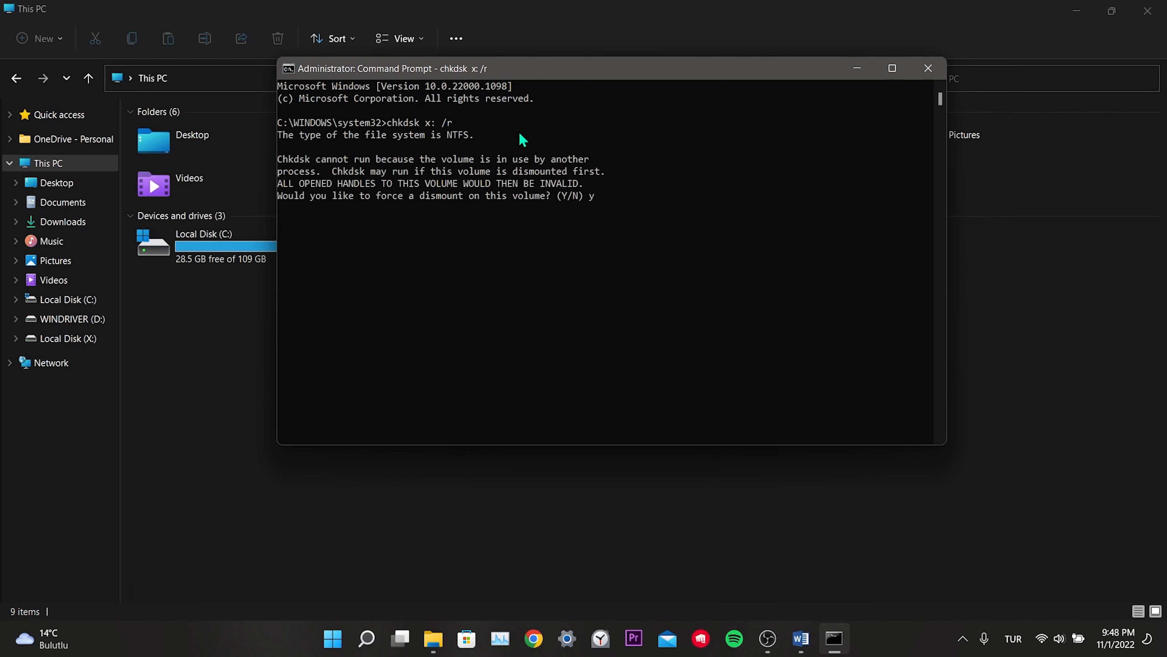
{"action": "key", "text": "enter"}
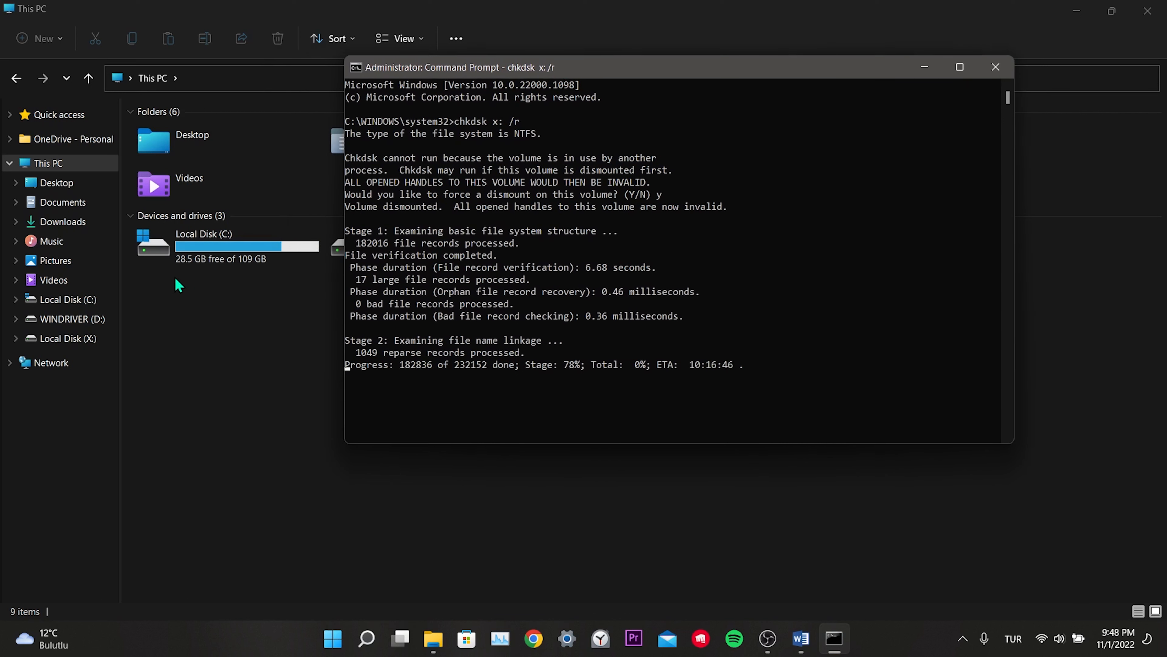
{"action": "left_click", "coordinate": [203, 244]}
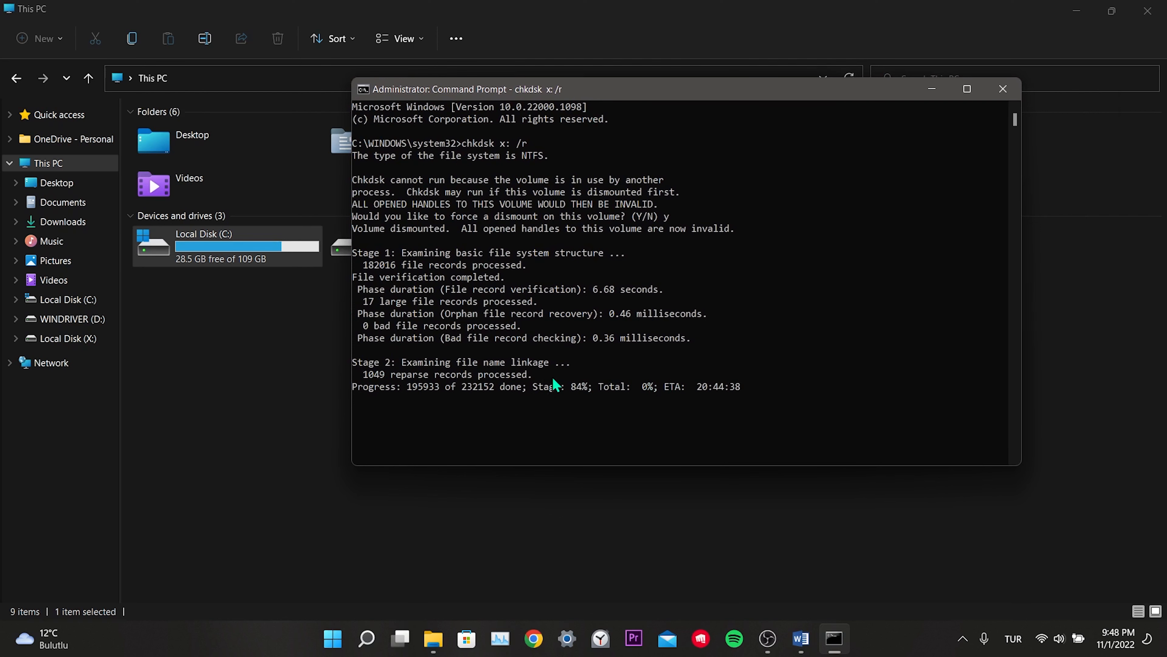
{"action": "mouse_move", "coordinate": [409, 406]}
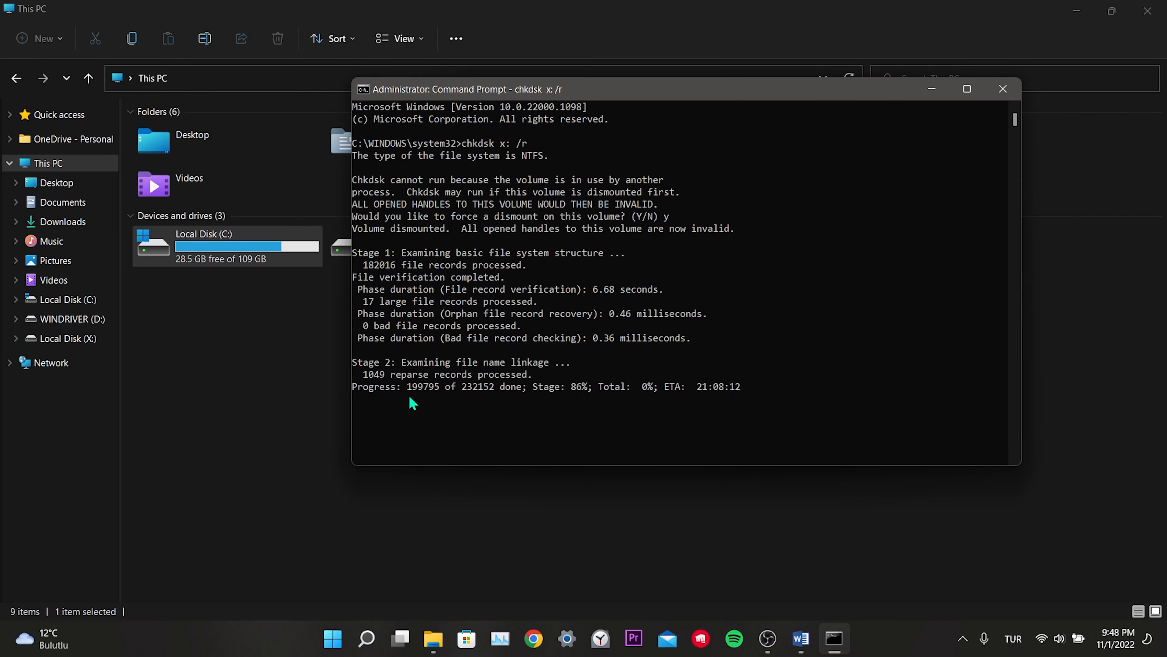
{"action": "mouse_move", "coordinate": [586, 393]}
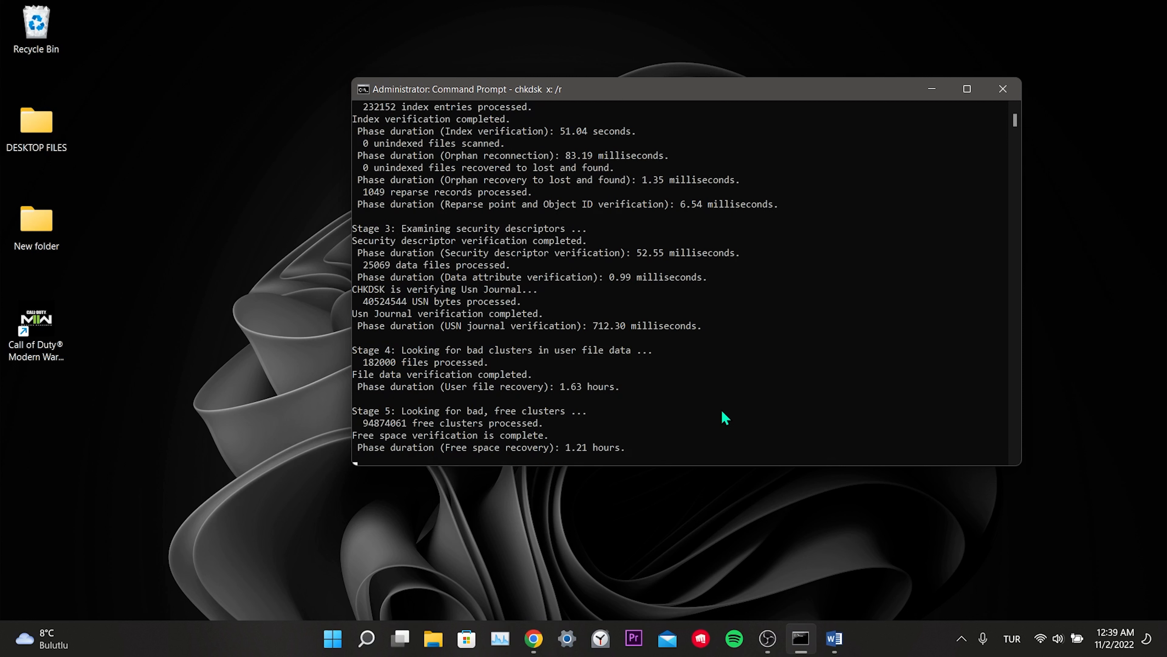
Review the no-problems-found chkdsk result and close the console to the desktop
{"action": "scroll", "scroll_direction": "down", "scroll_amount": 3}
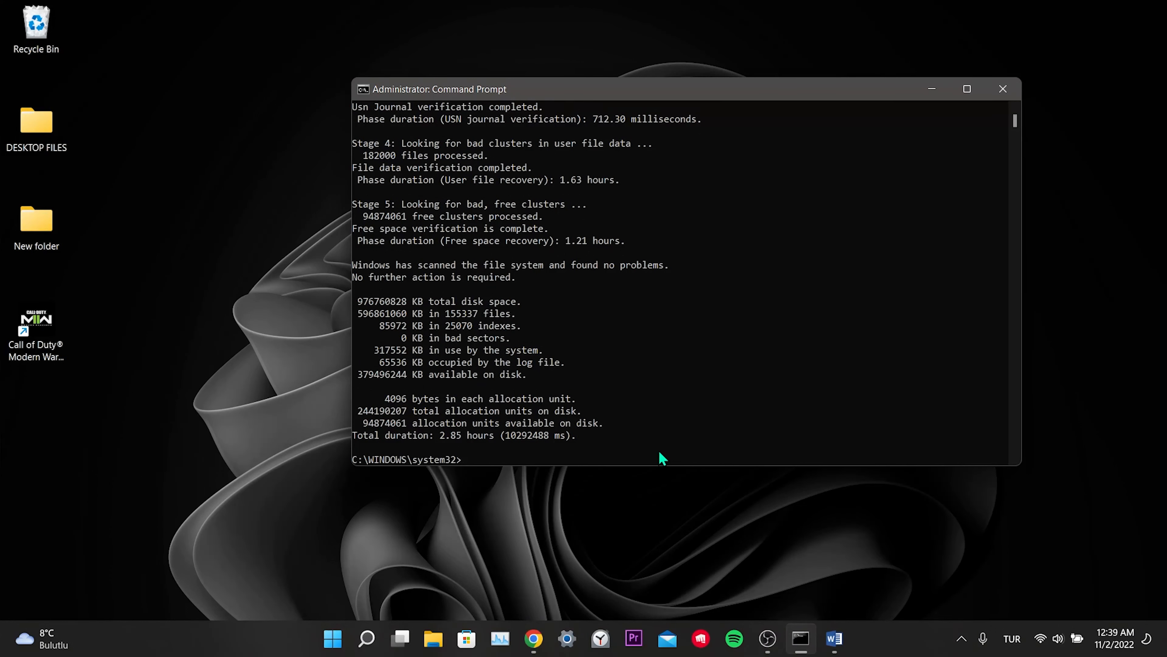
{"action": "left_click", "coordinate": [1001, 89]}
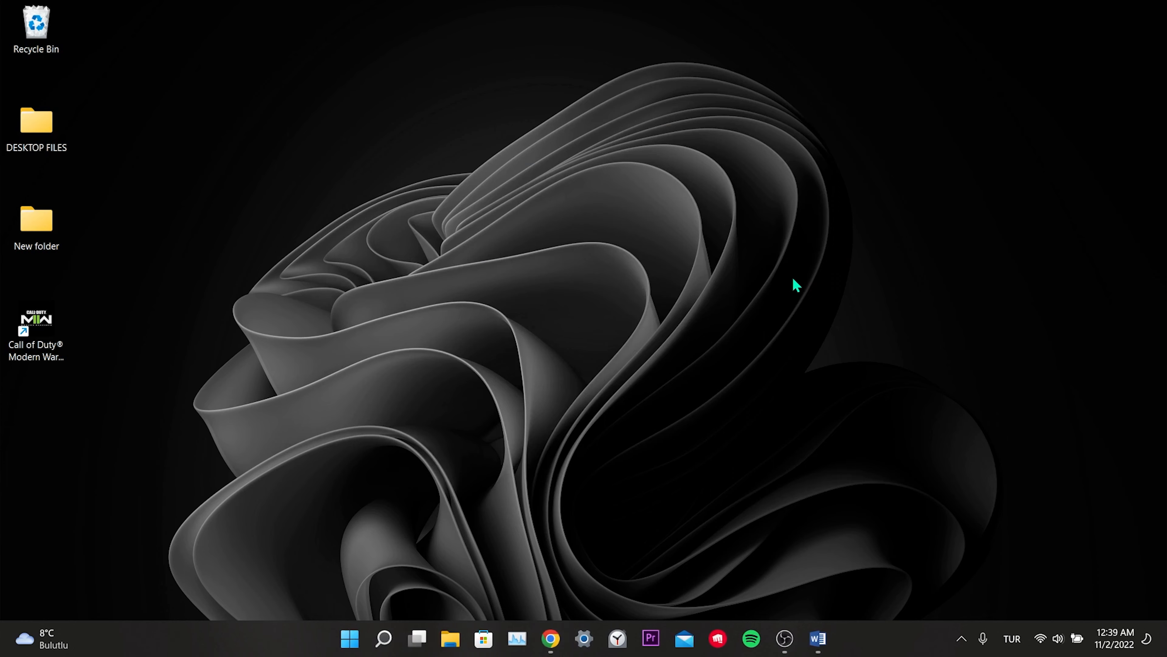
{"action": "left_click", "coordinate": [348, 638]}
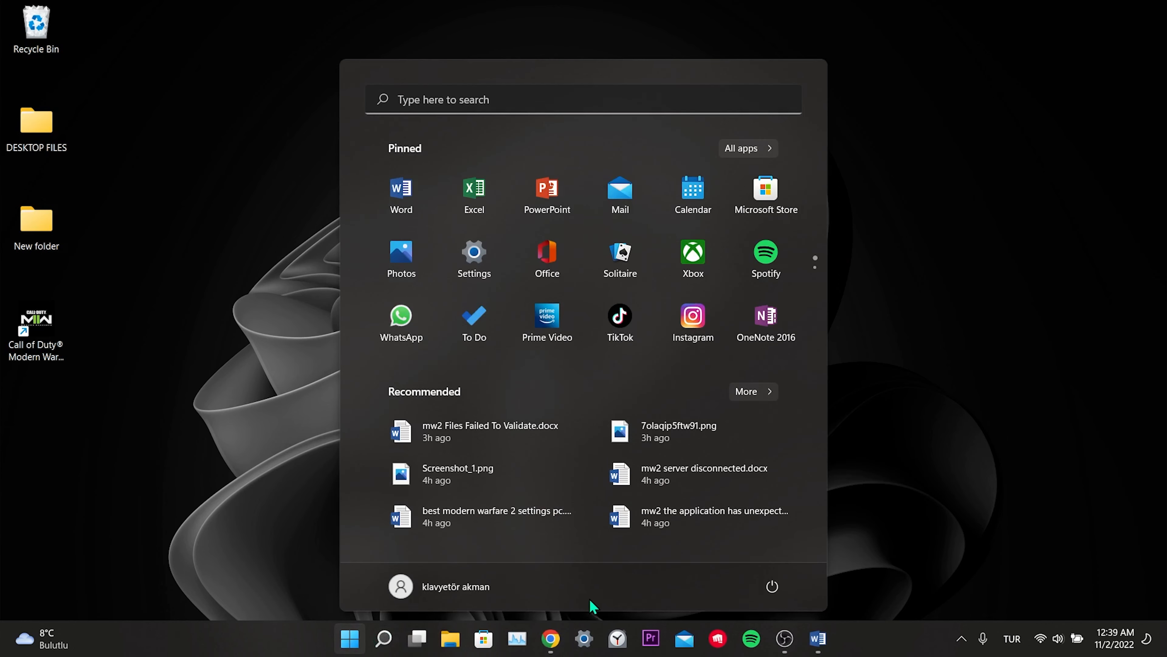
{"action": "left_click", "coordinate": [771, 585]}
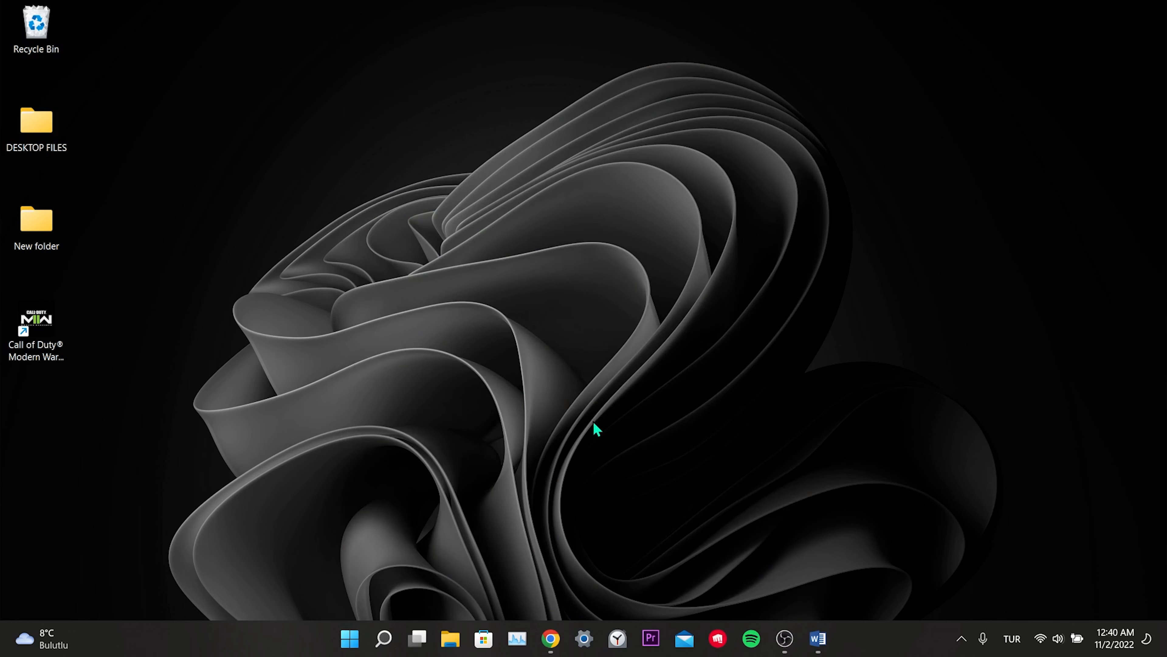
{"action": "mouse_move", "coordinate": [770, 437]}
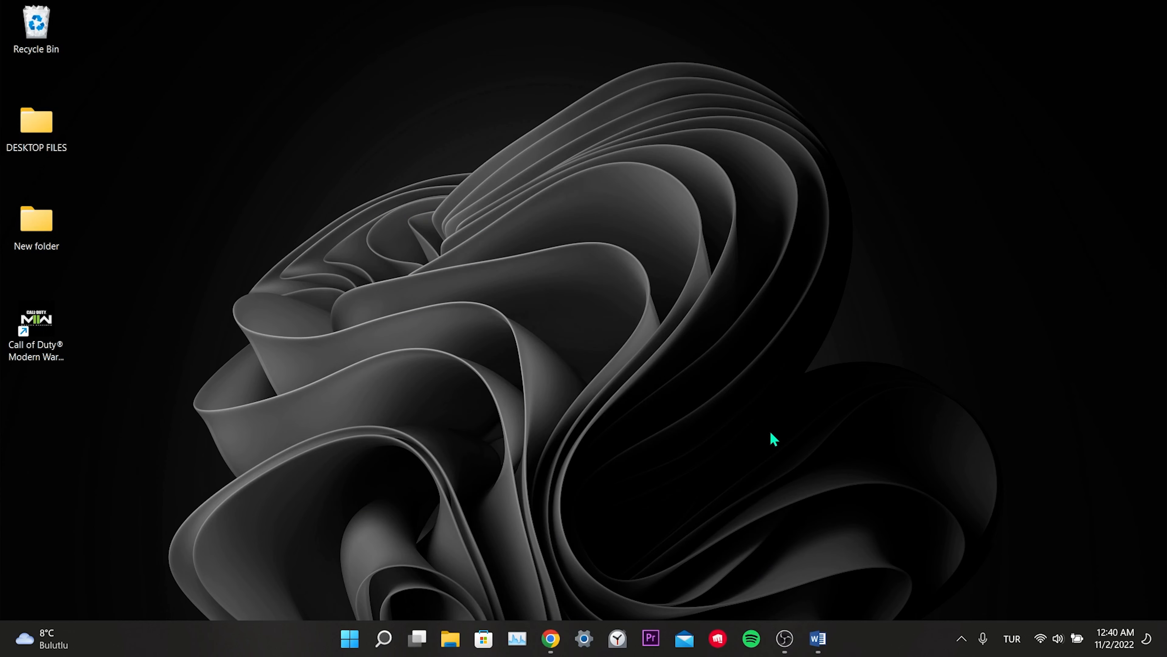
{"action": "mouse_move", "coordinate": [765, 440]}
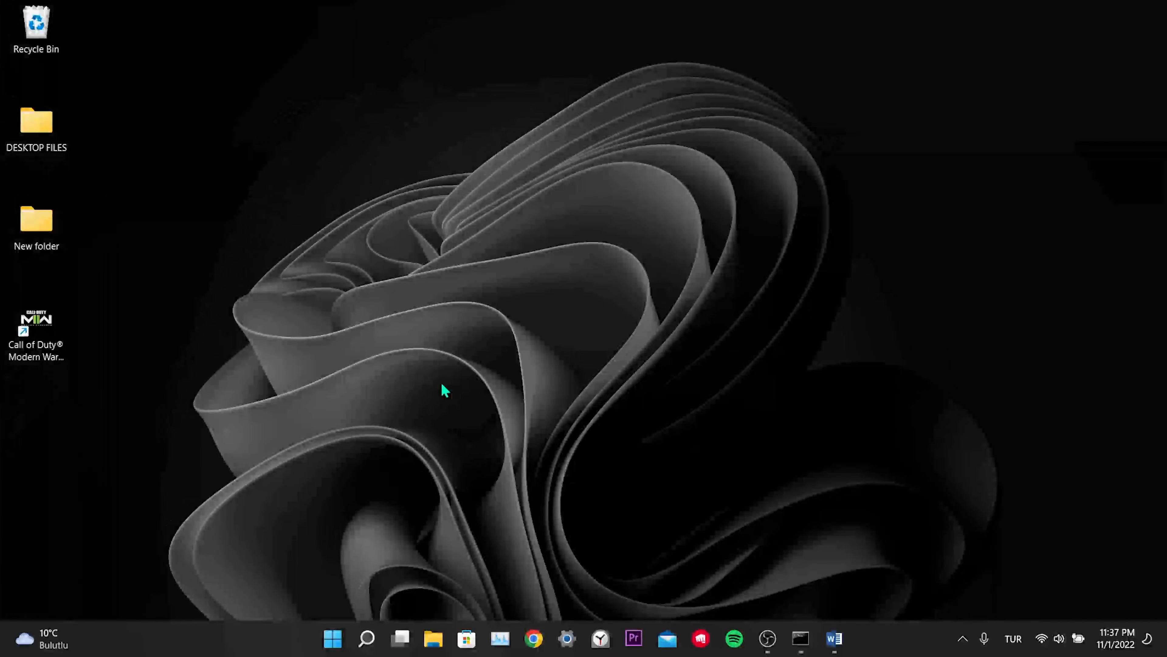
{"action": "mouse_move", "coordinate": [313, 197]}
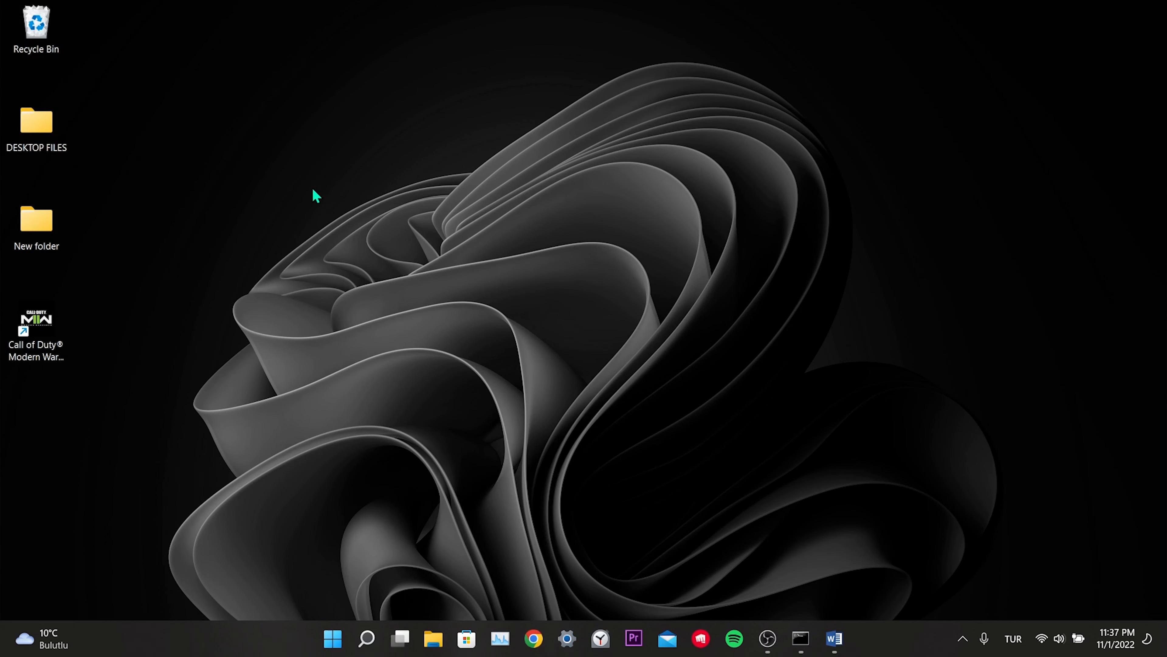
{"action": "left_click", "coordinate": [36, 330]}
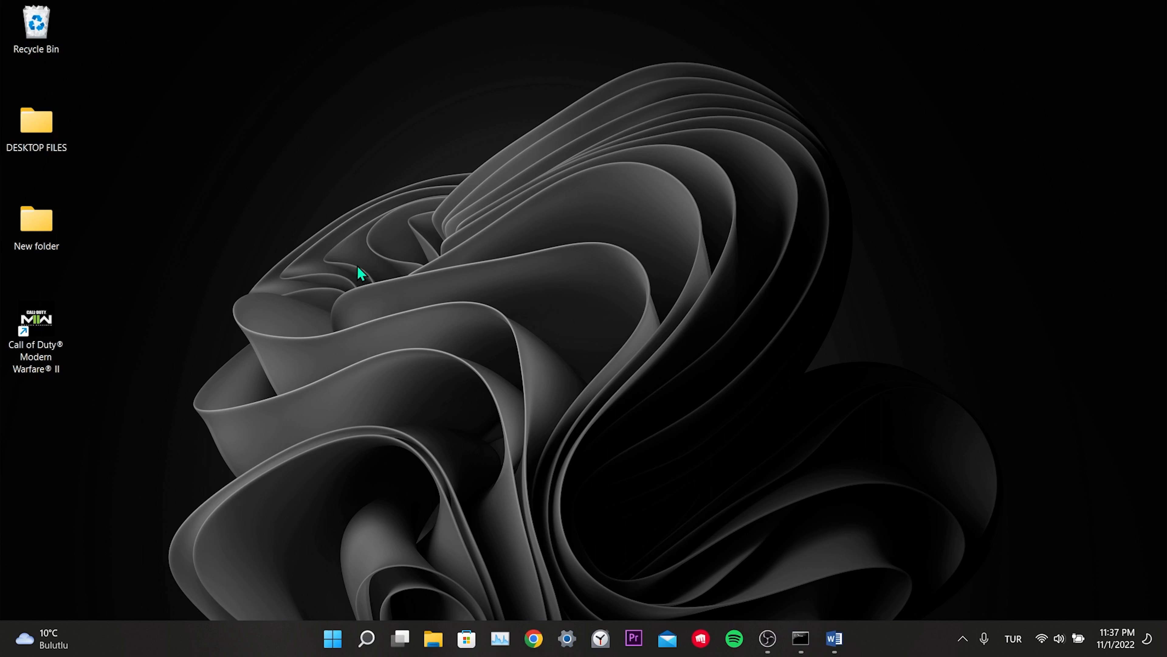
{"action": "mouse_move", "coordinate": [361, 265]}
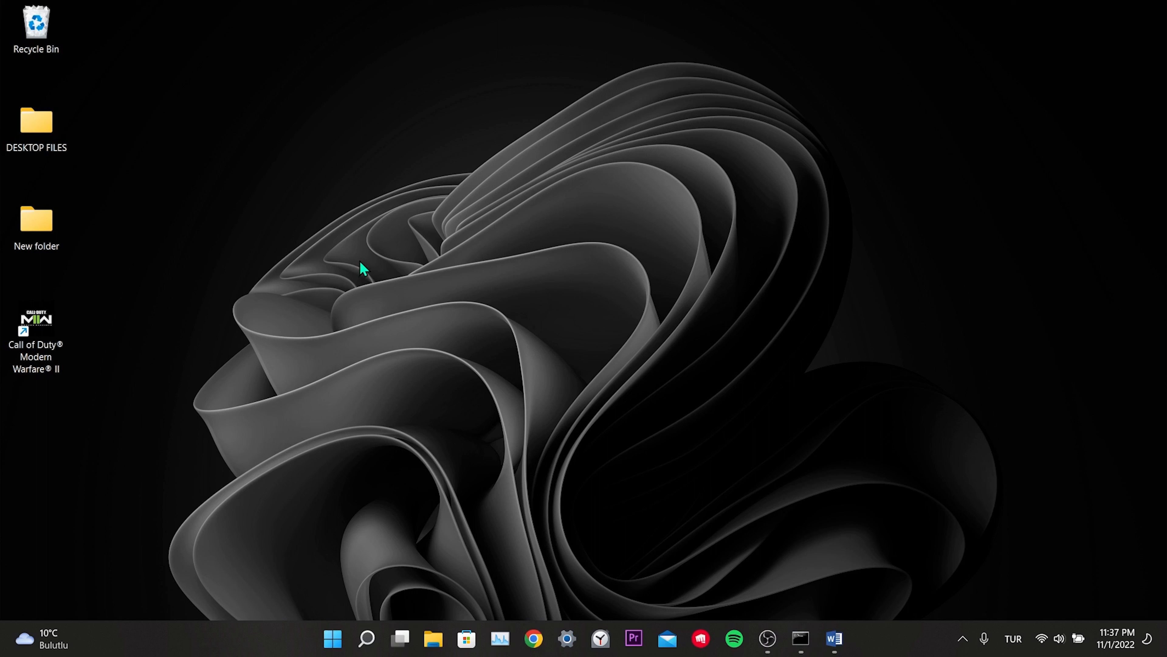
{"action": "mouse_move", "coordinate": [364, 265]}
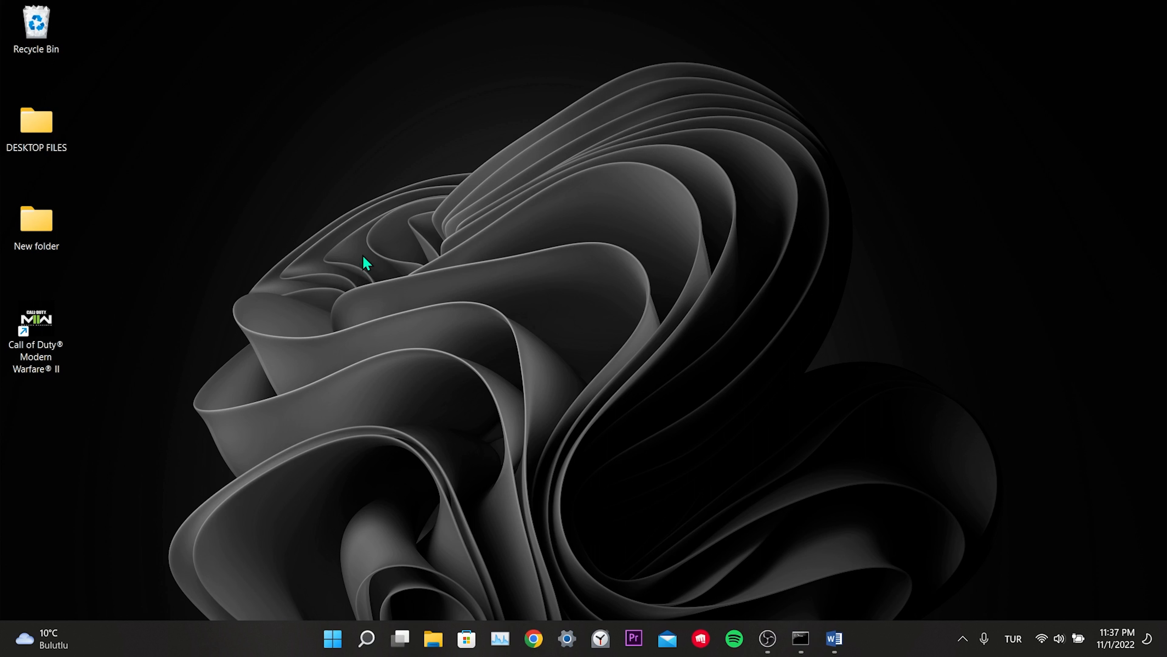
{"action": "mouse_move", "coordinate": [789, 320]}
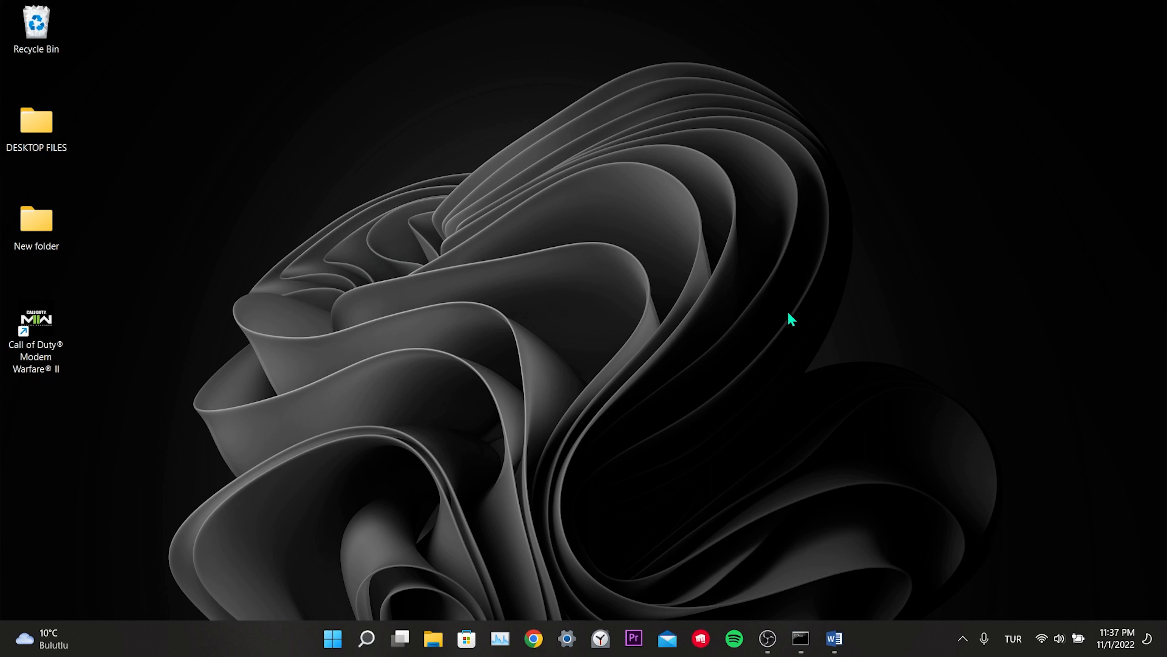
{"action": "mouse_move", "coordinate": [854, 364]}
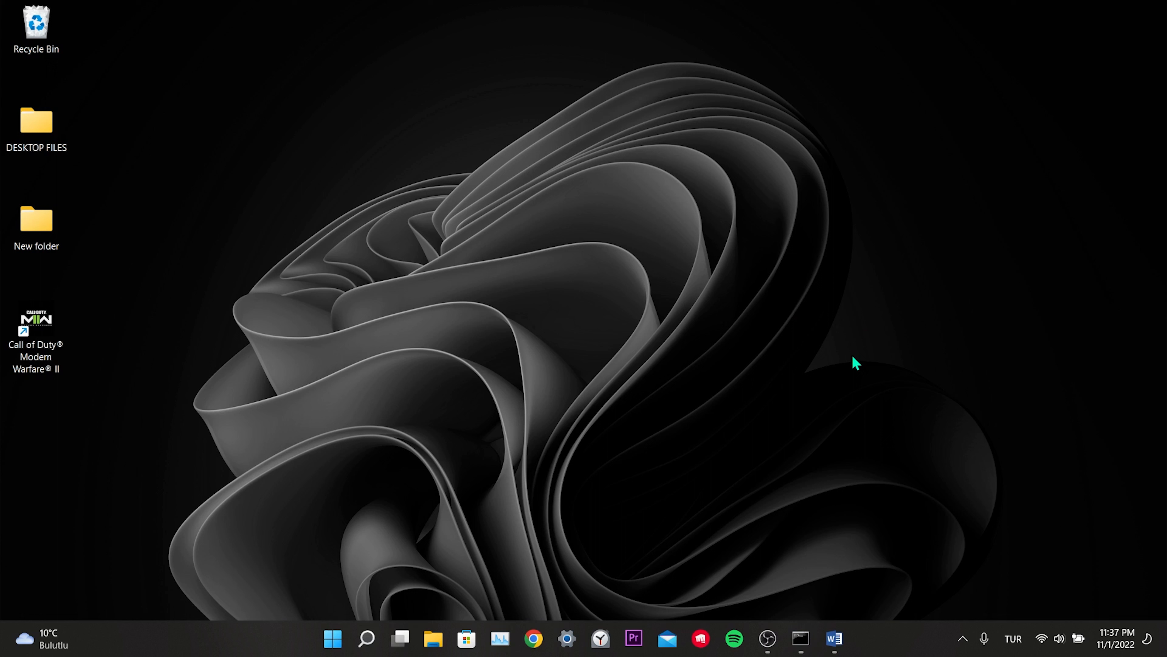
{"action": "mouse_move", "coordinate": [915, 294]}
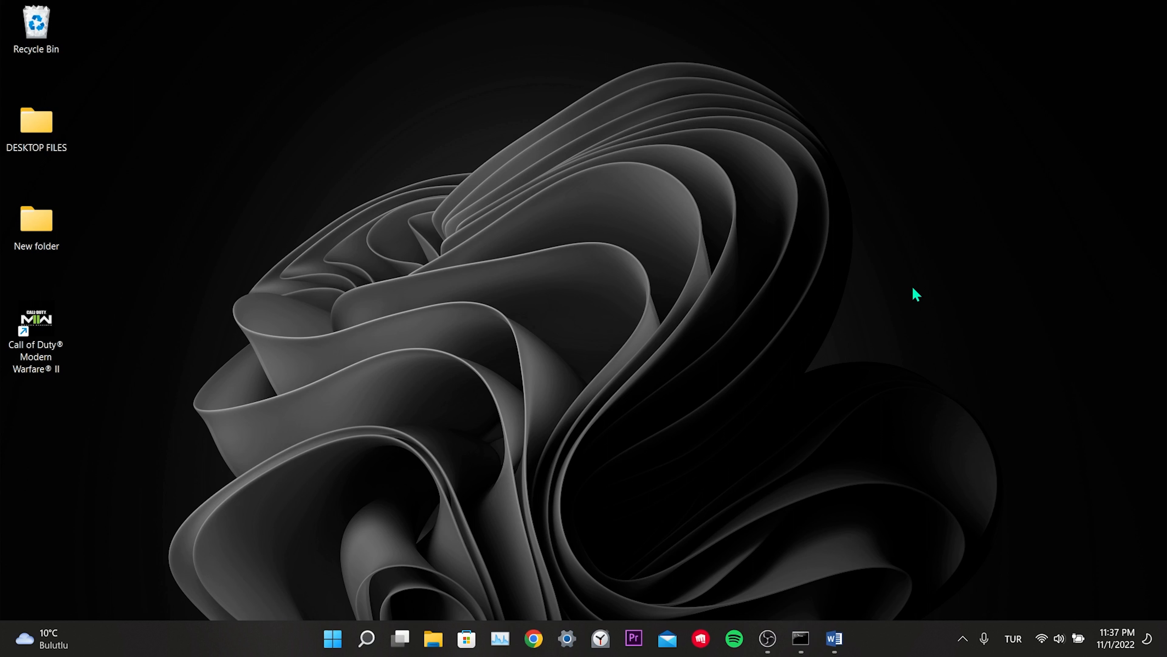
{"action": "mouse_move", "coordinate": [890, 336]}
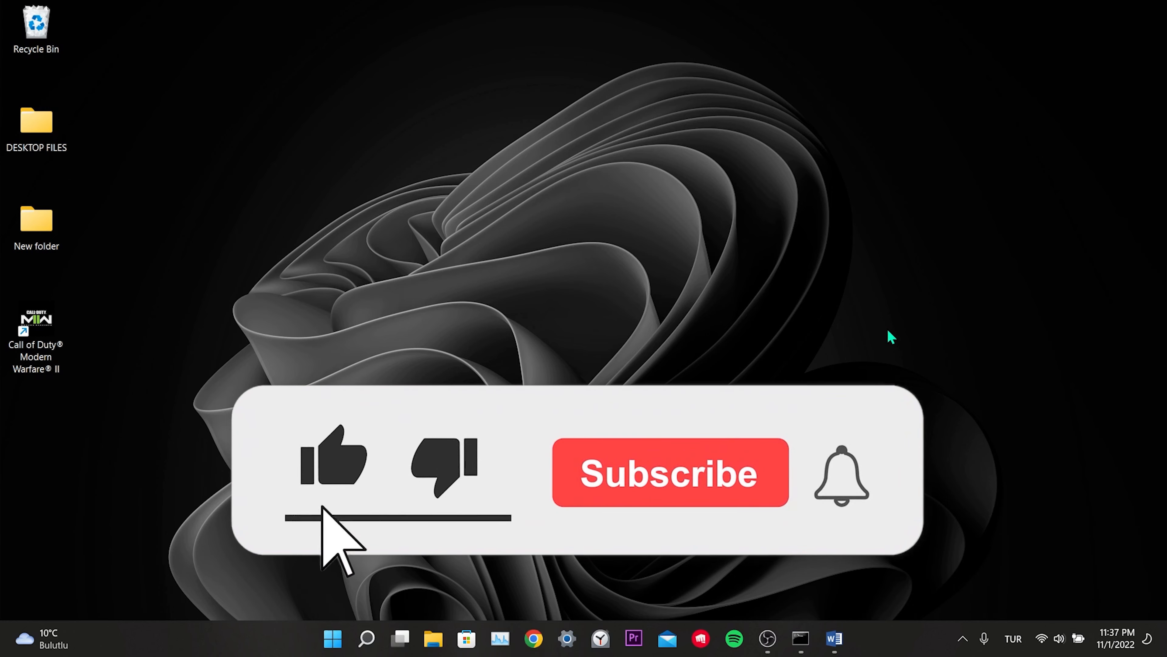
{"action": "left_click", "coordinate": [667, 475]}
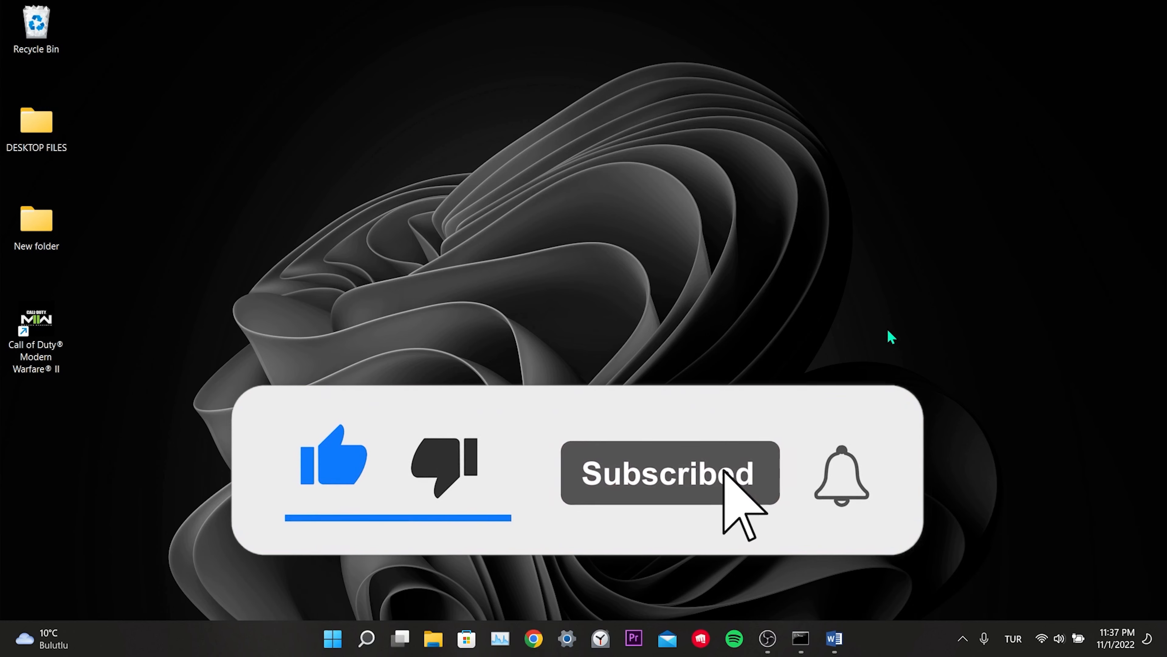